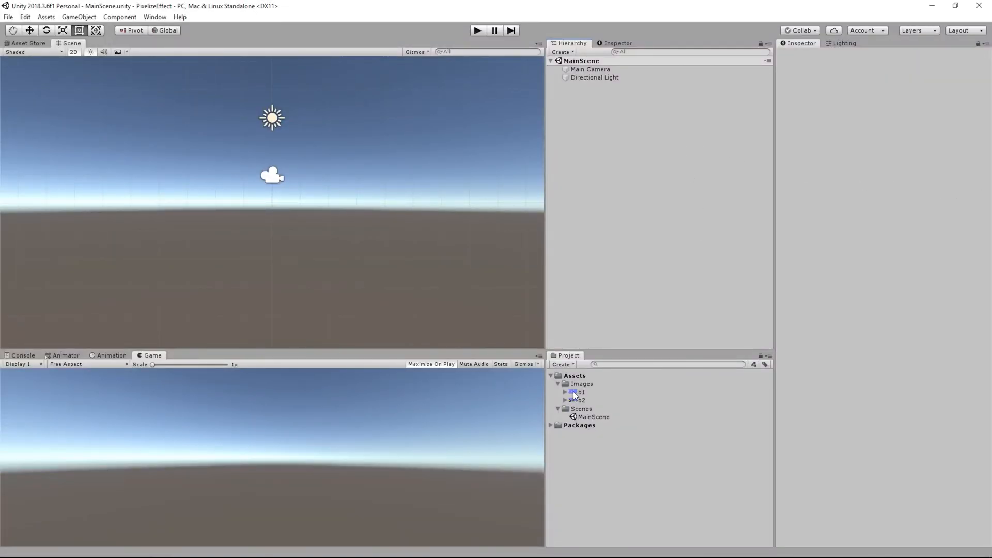
Place the b1 background image in the scene and view the game at 16:9
click(579, 392)
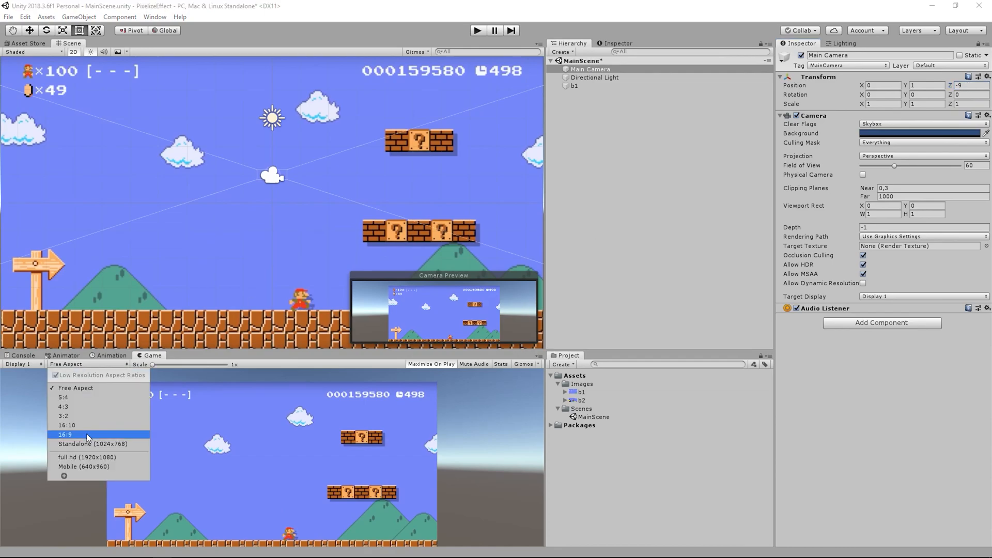
click(64, 435)
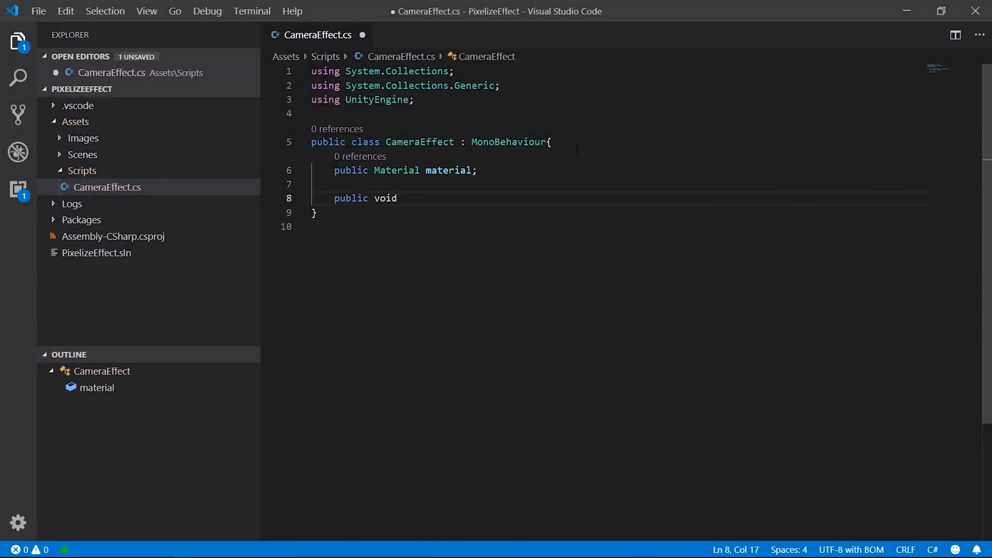
Write OnRenderImage(RenderTexture source, RenderTexture destination) calling Graphics.Blit(source, destination, material)
text(OnRenderImage)
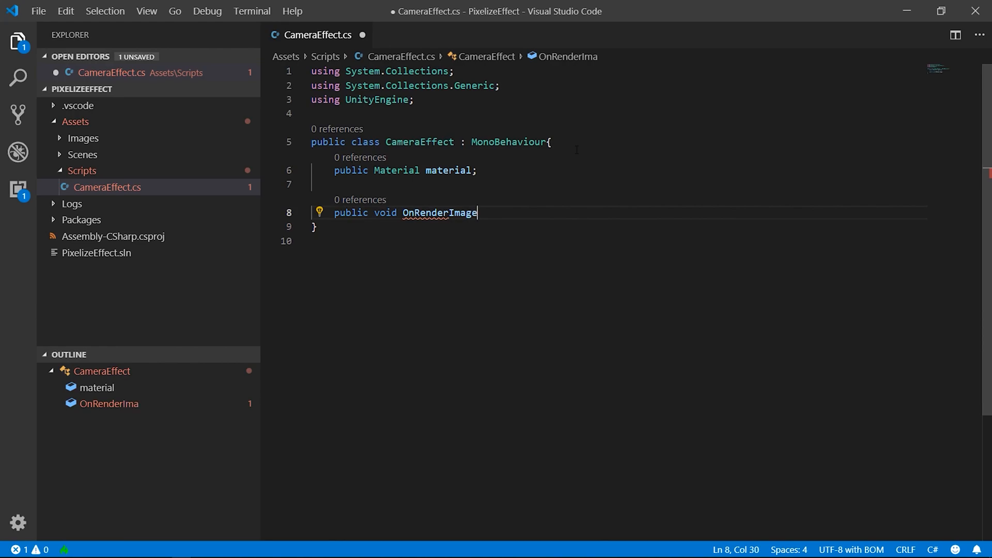
text(({)
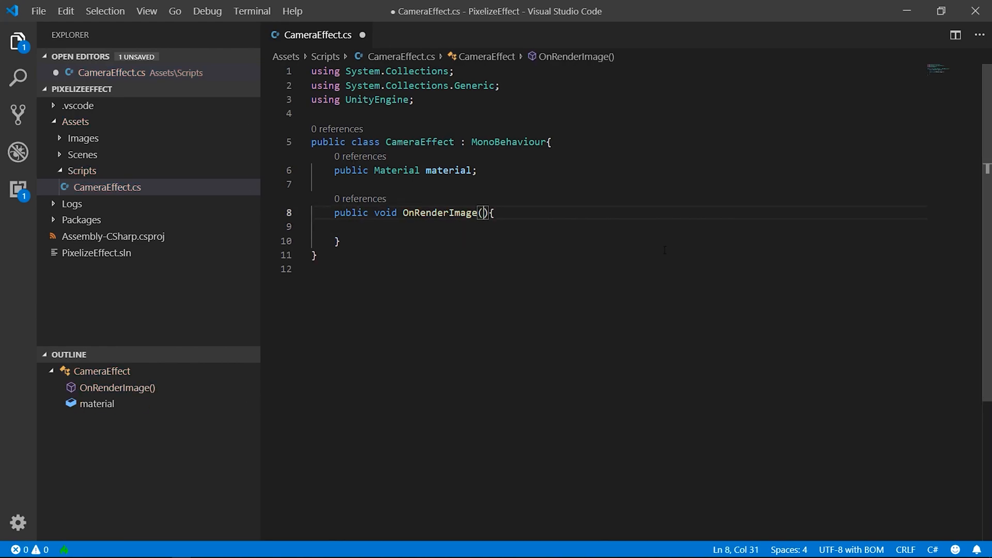
text(RenderTexture)
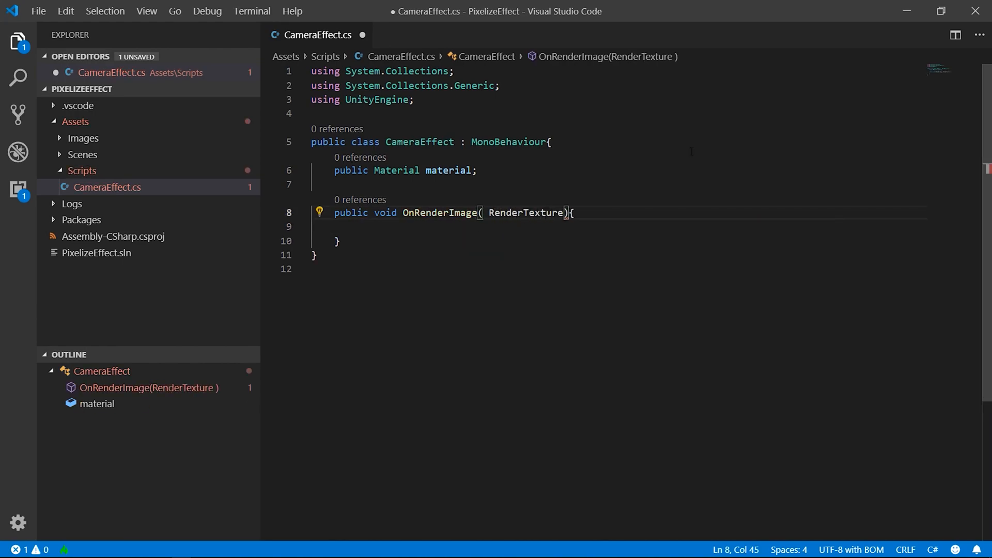
text(source, RenderTexture des)
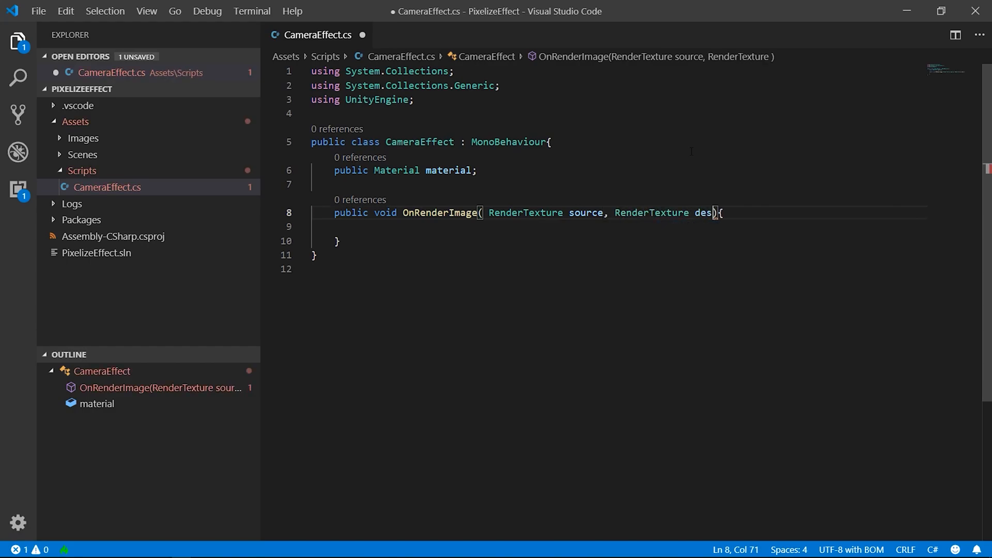
text(tination)
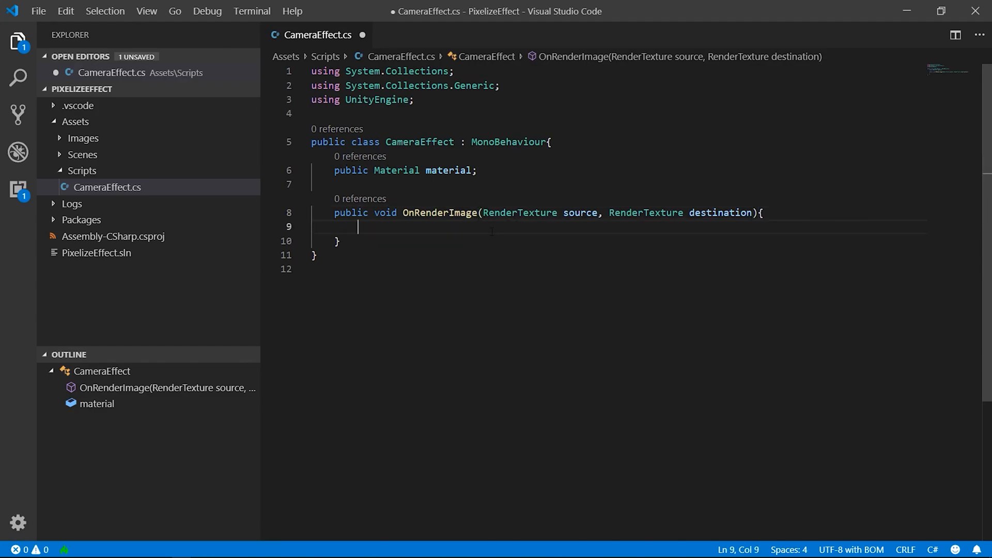
text(Graphics.)
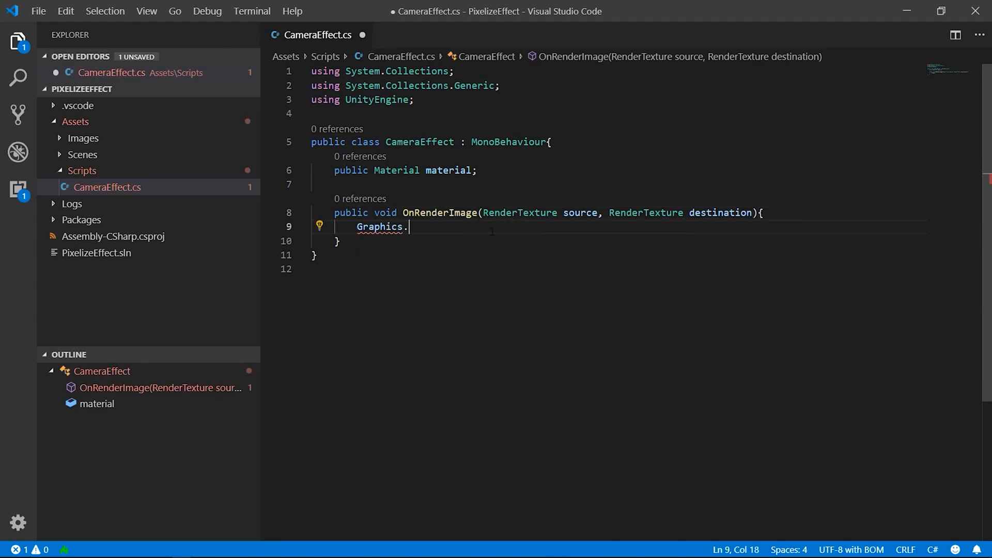
text(Blit())
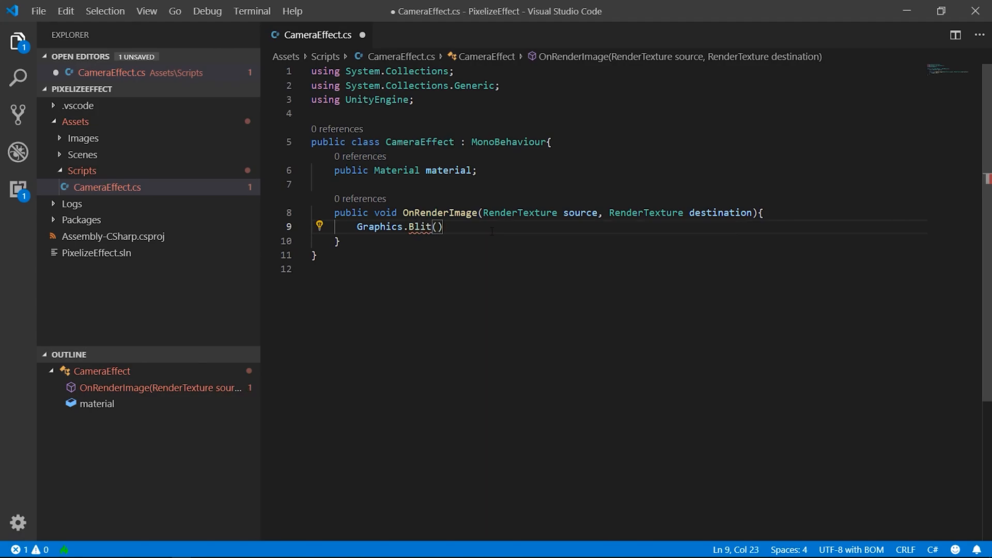
text(source,)
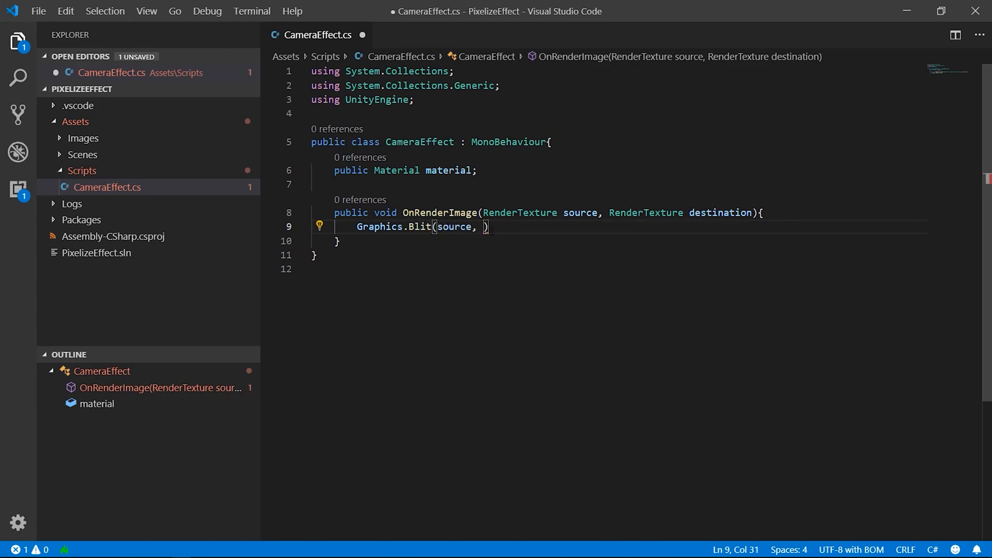
text(destination, material)
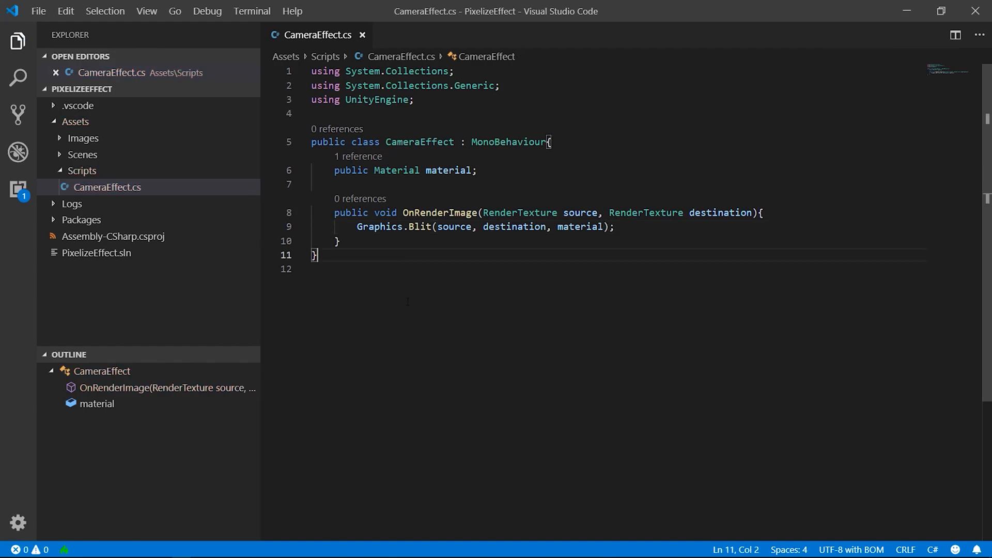
Mark the CameraEffect class [ExecuteInEditMode] and save the script
key(Enter)
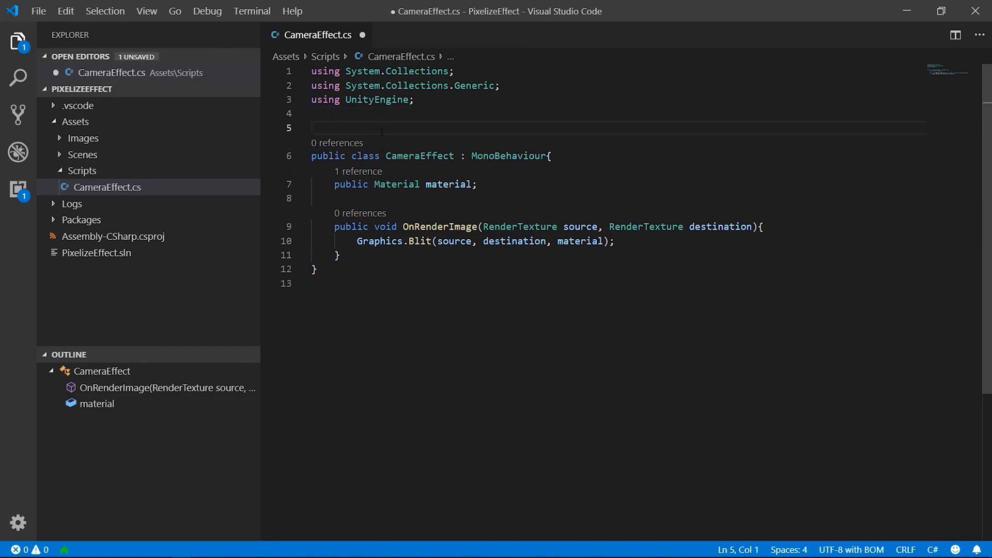
text([ExecuteI)
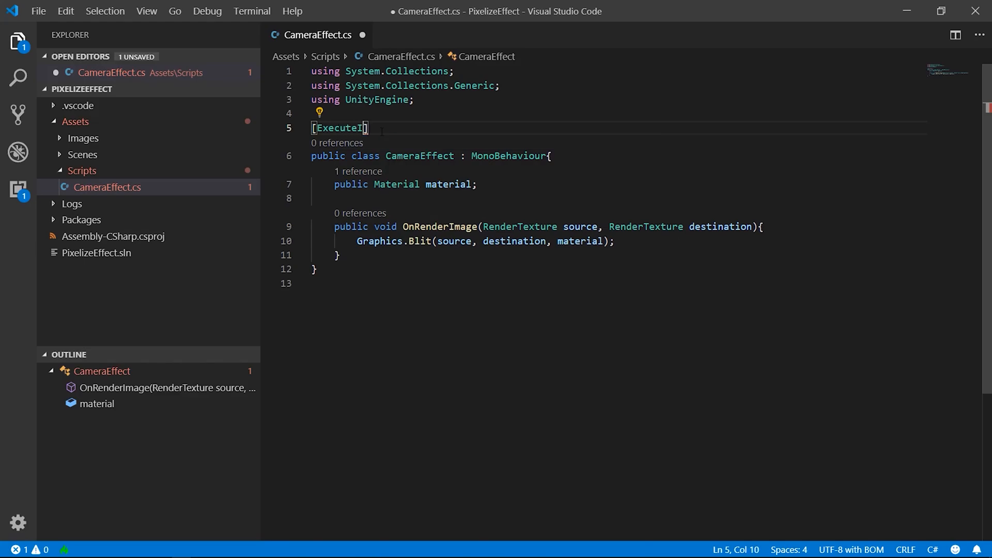
text(nEditMode)
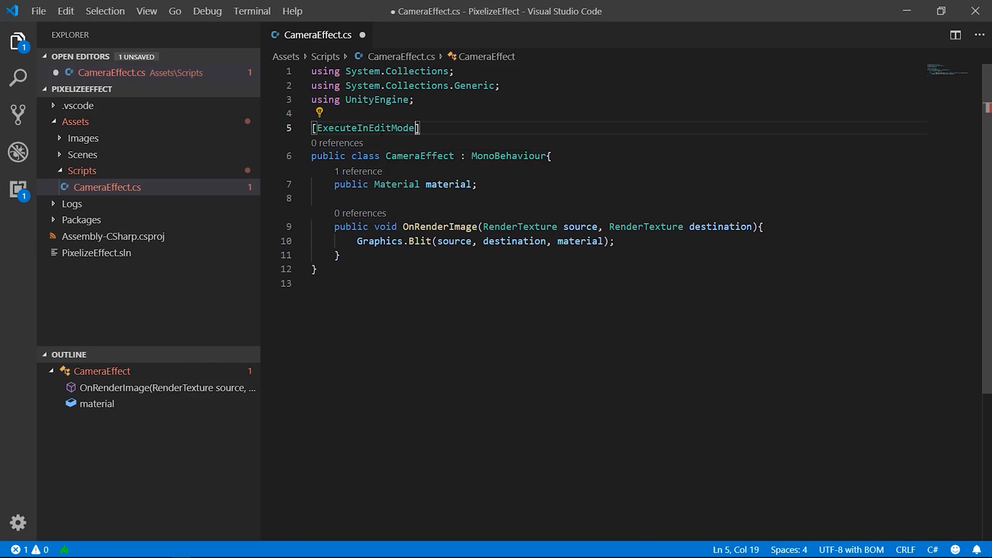
key(ctrl+s)
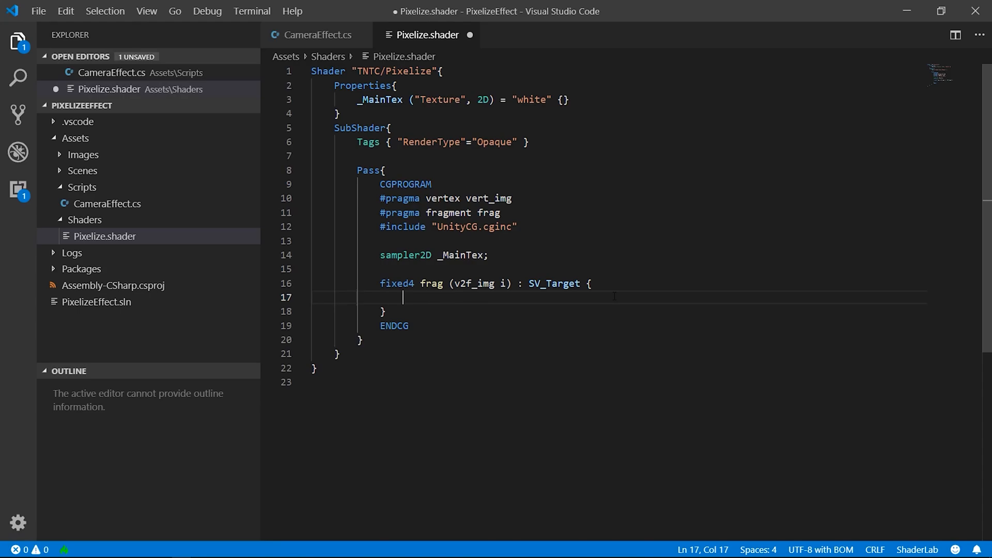
Declare a _PixelSize ("Pixel Size") shader property with Range(0.001, 0.15)
text(_PixelSize ("Pixel)
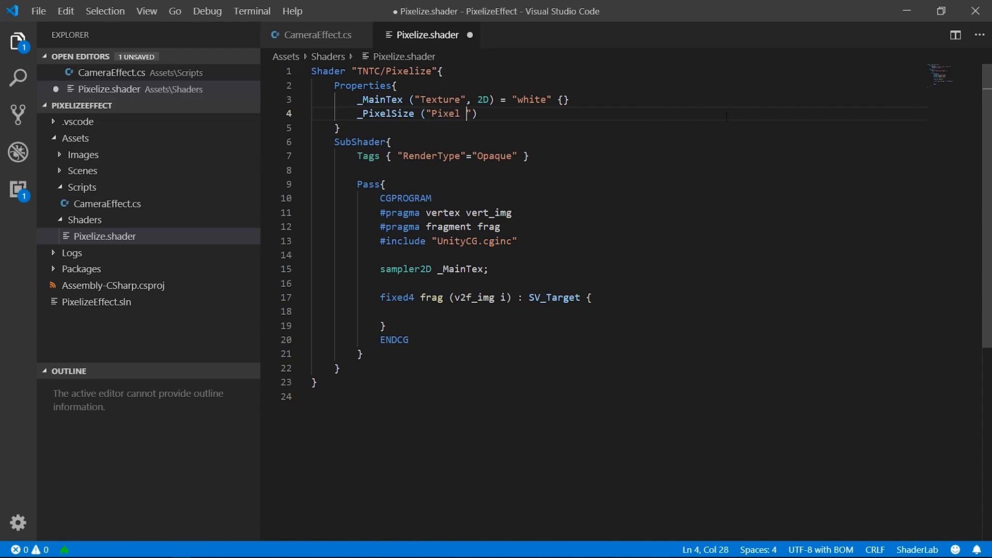
text(Size", Range(0.)
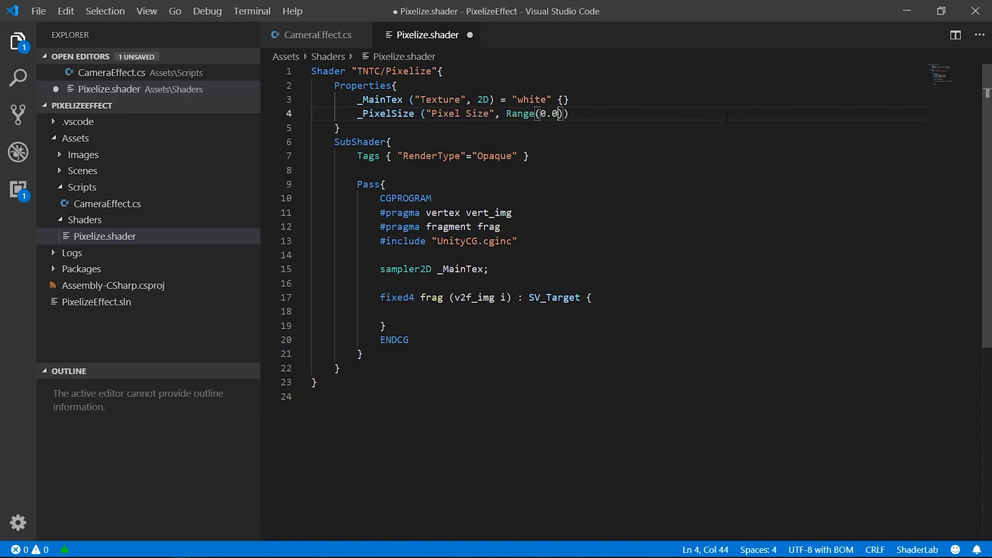
text(01, 0.15)
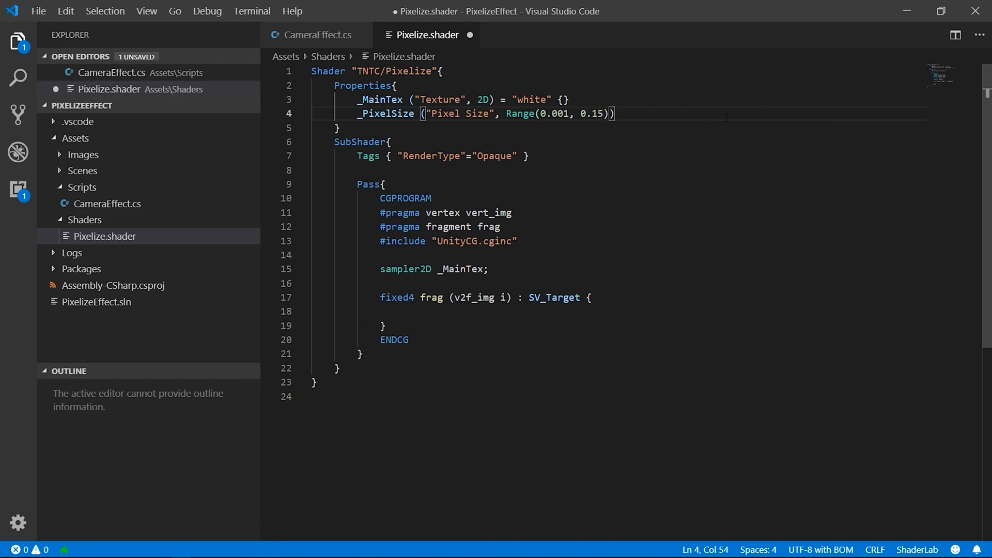
text(fixed4)
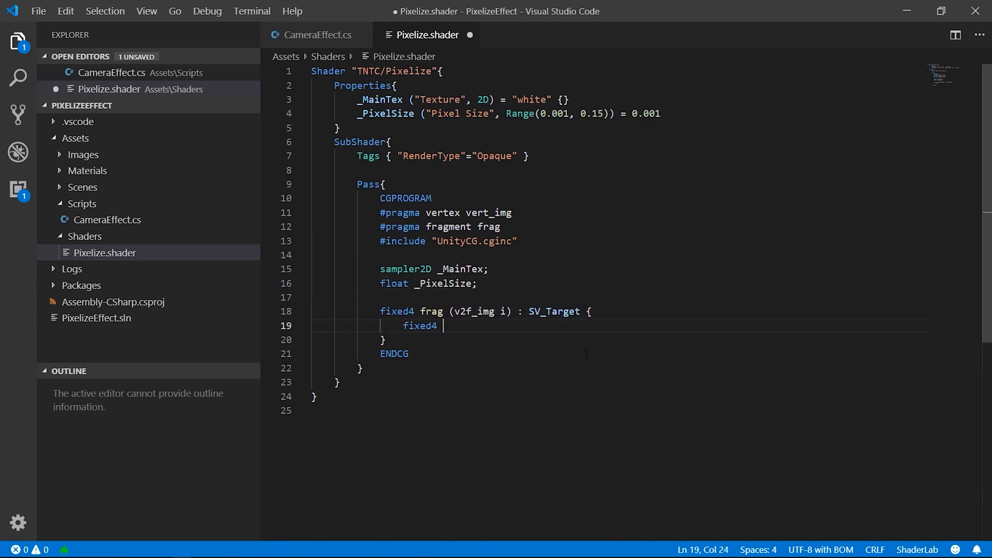
In frag, set col = tex2D(_MainTex, float2(i.uv.x, i.uv.y)) and return col
text(col;)
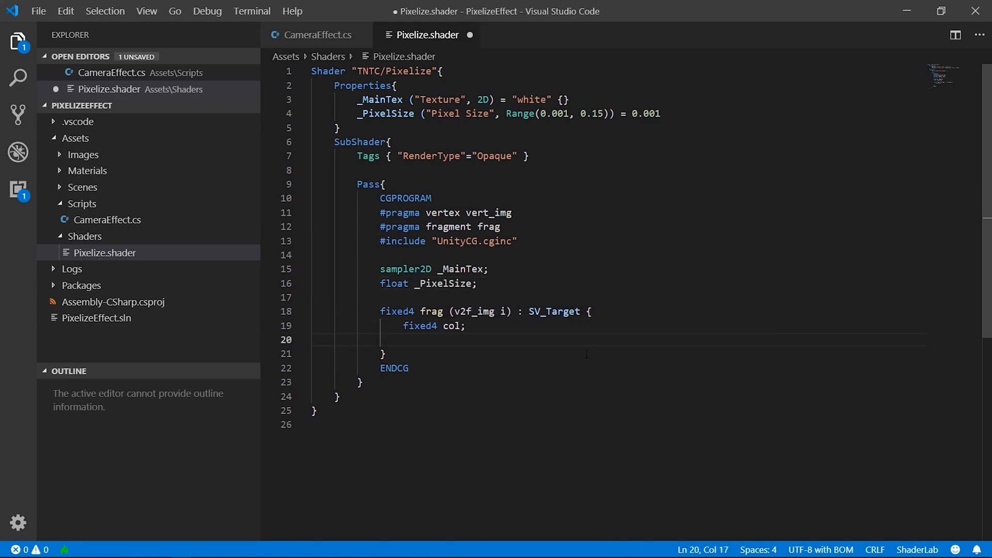
text(c)
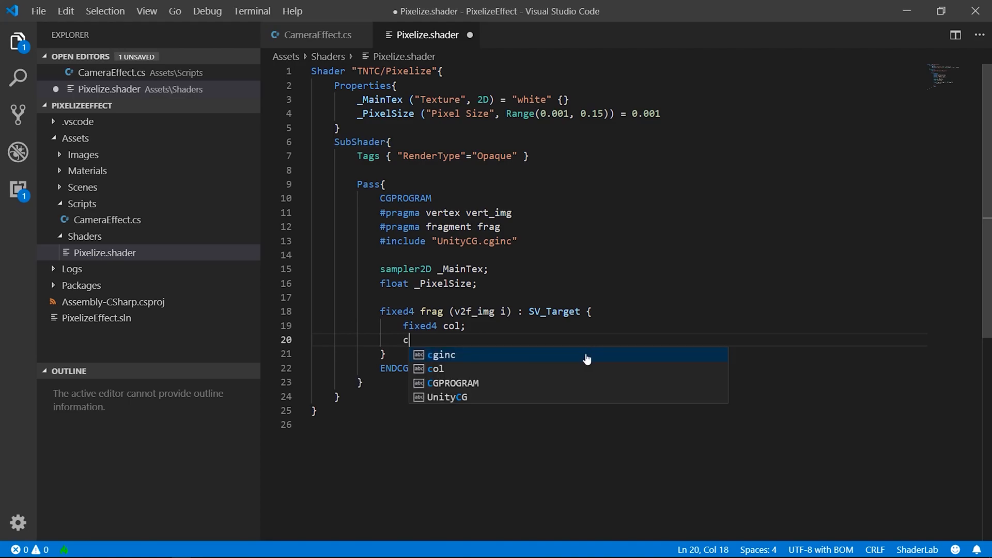
text(ol =)
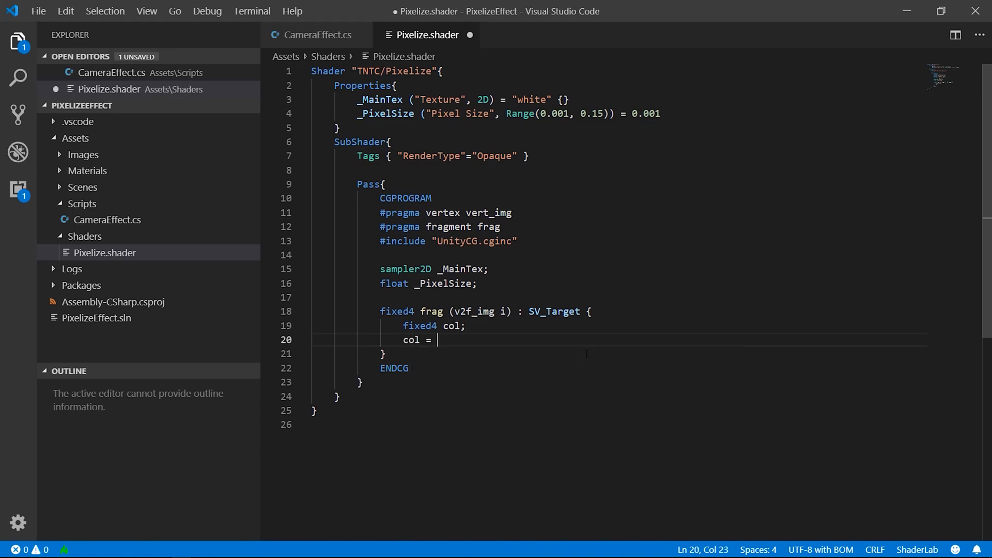
text(tex2)
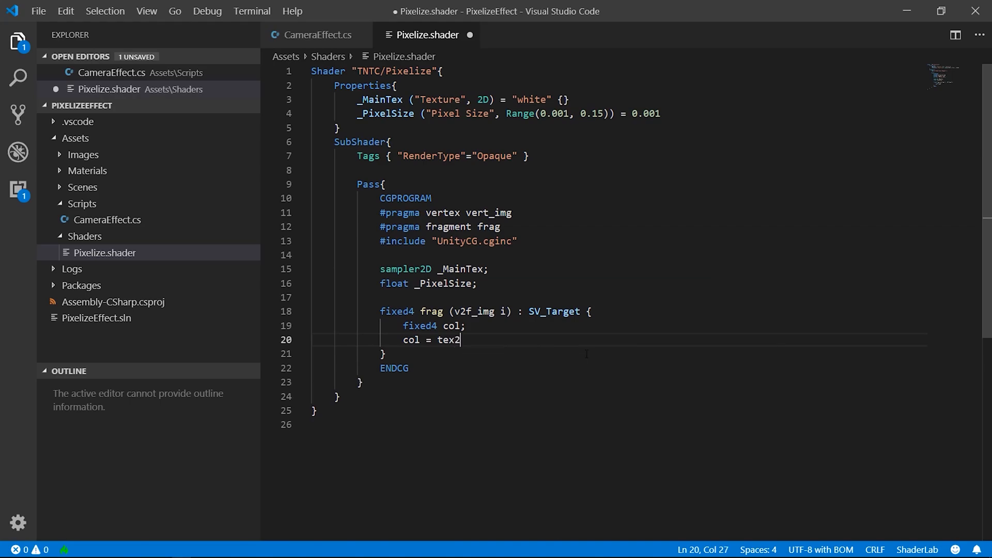
text(D()
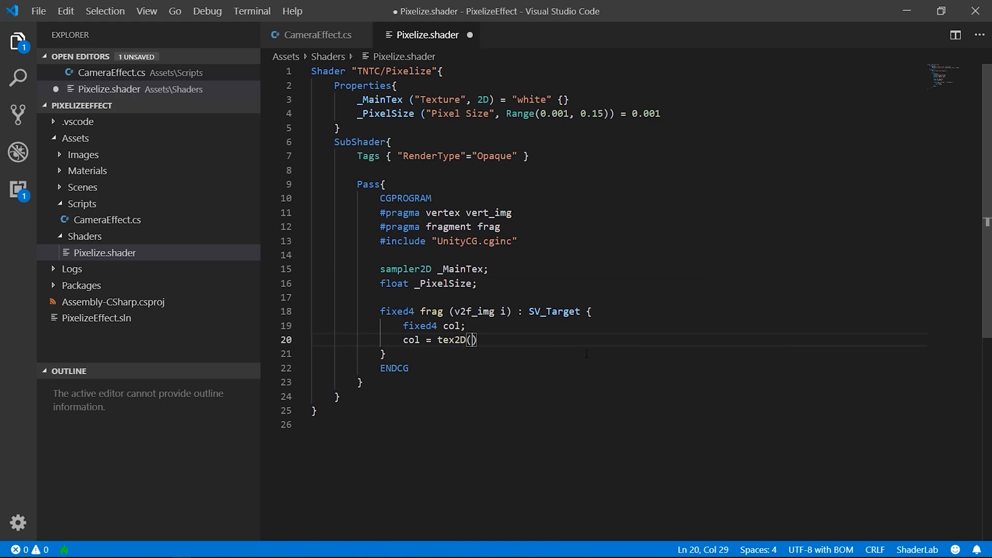
text(_MainTex)
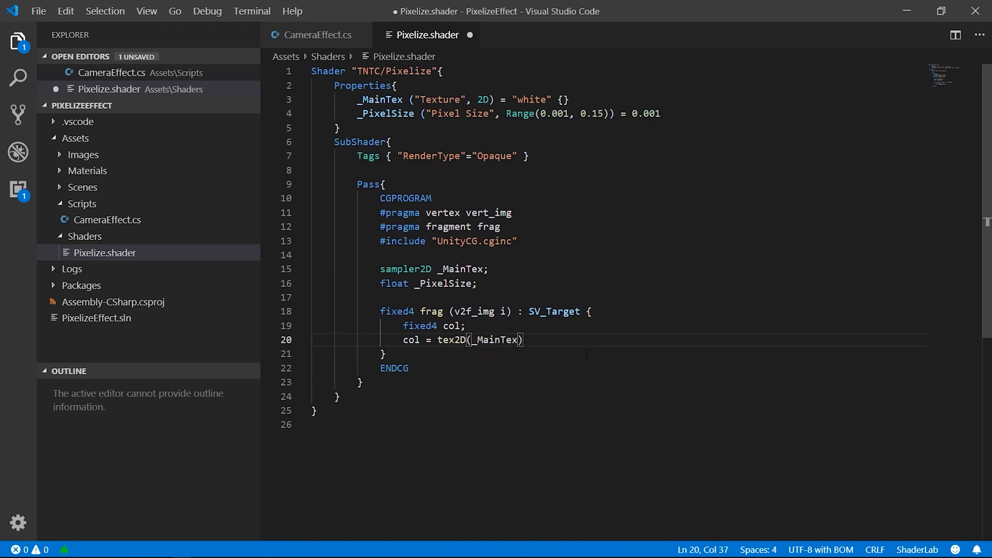
text(, f)
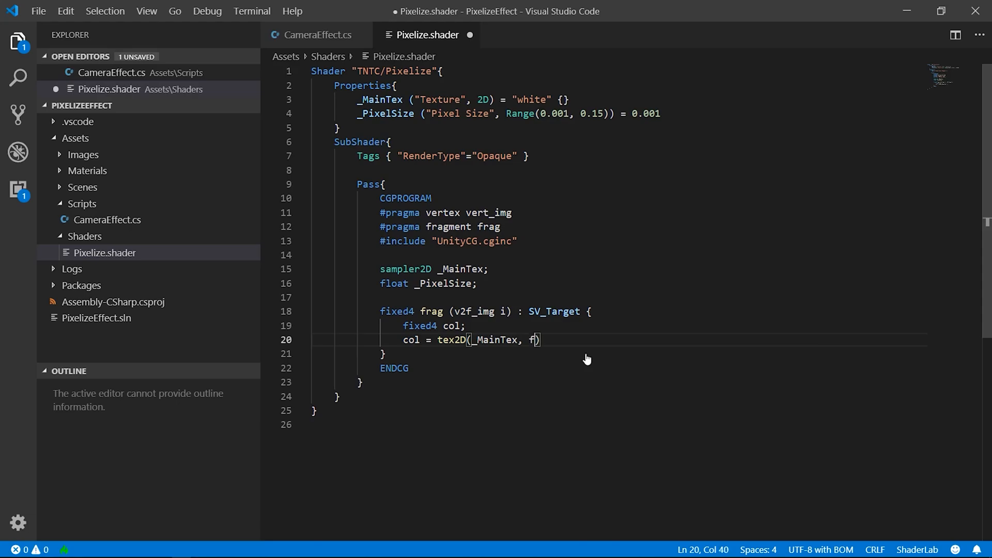
text(loat)
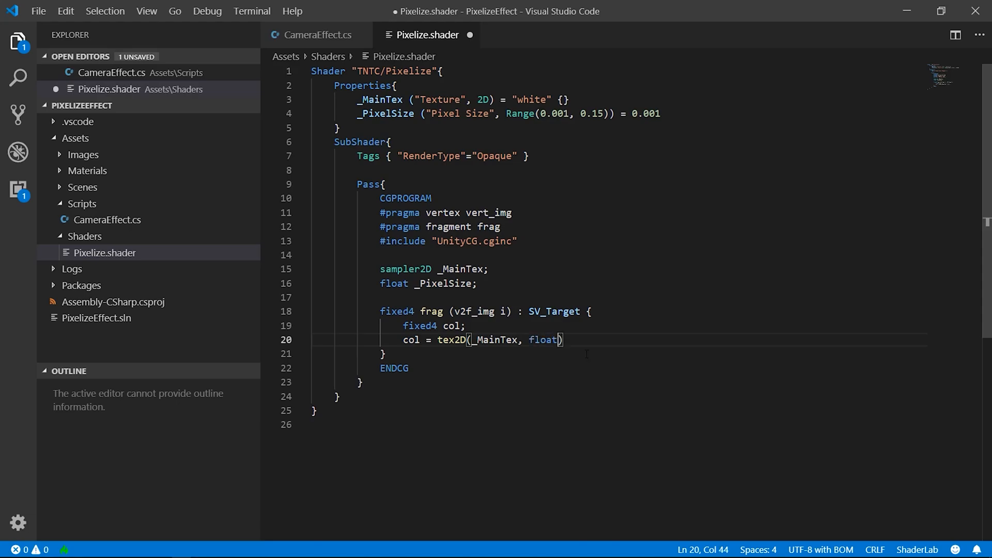
text(2()
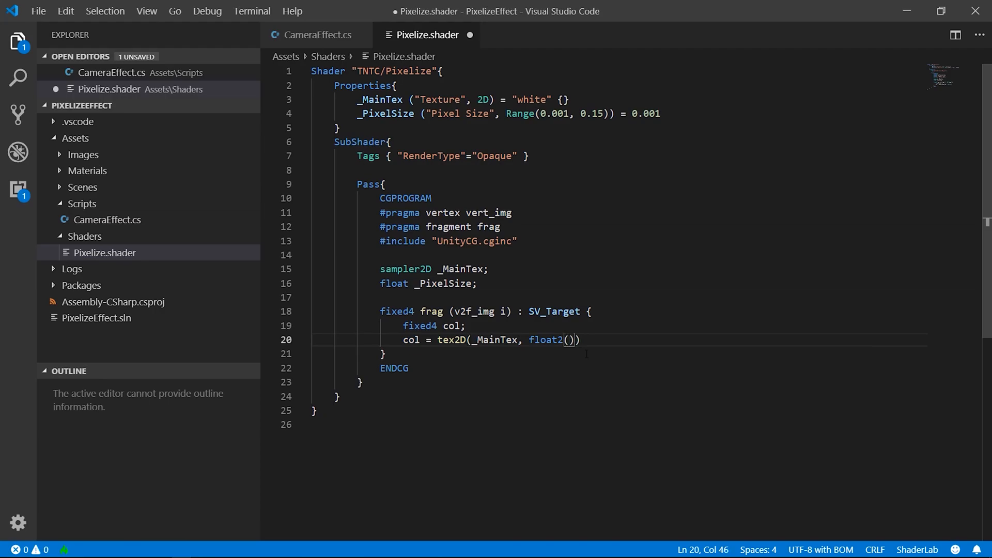
text(i.uv.x, i.u)
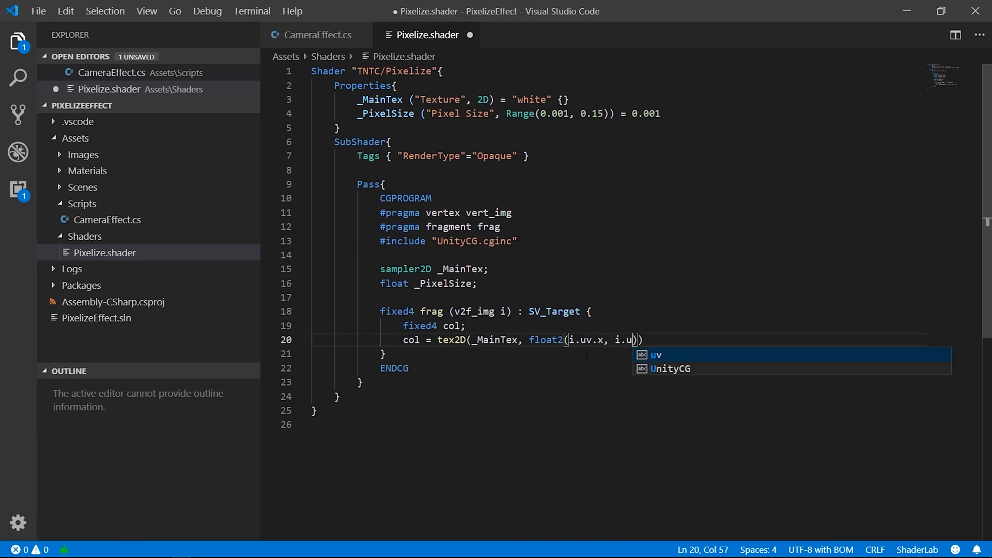
text(v.y)))
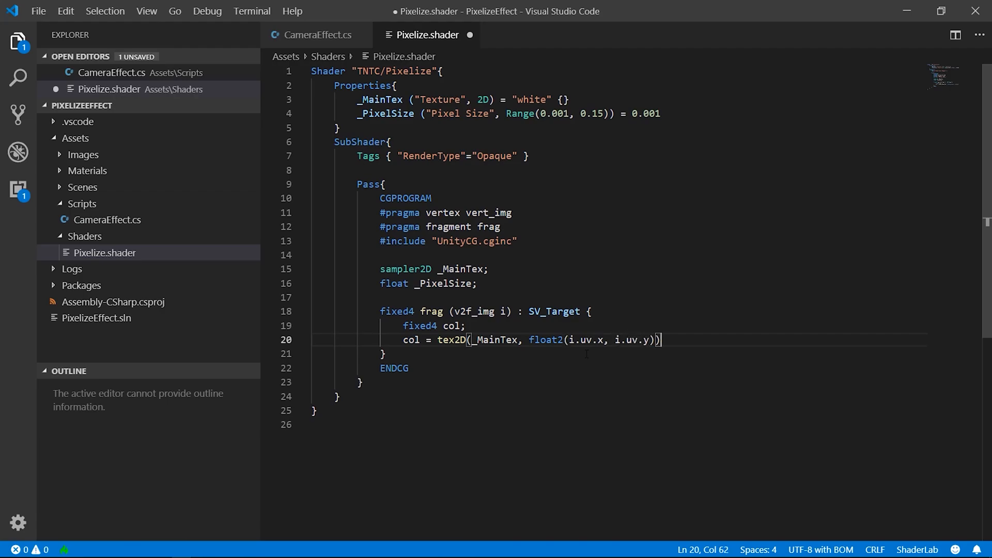
text(retu)
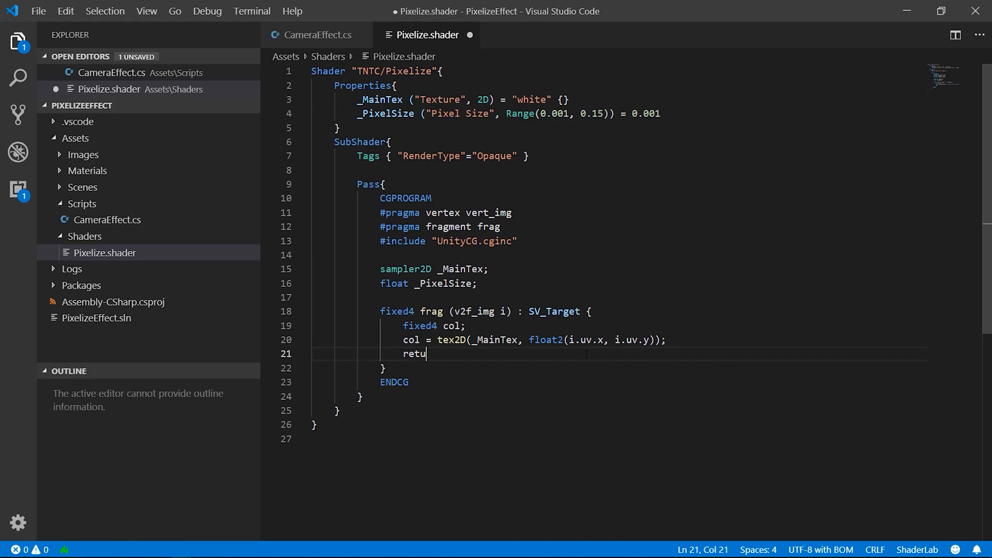
text(rn col;)
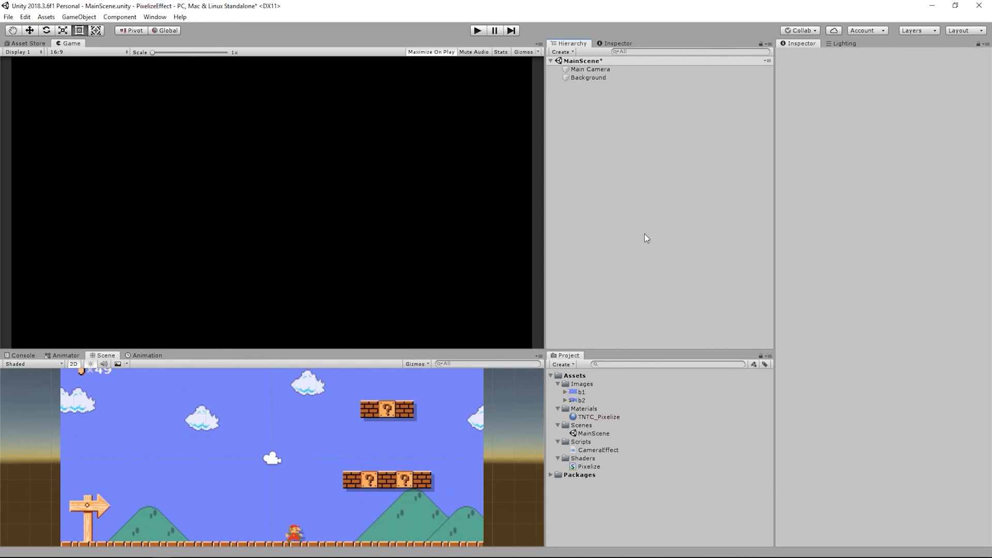
Assign the TNTC_Pixelize material to the Main Camera's Camera Effect material slot
click(582, 61)
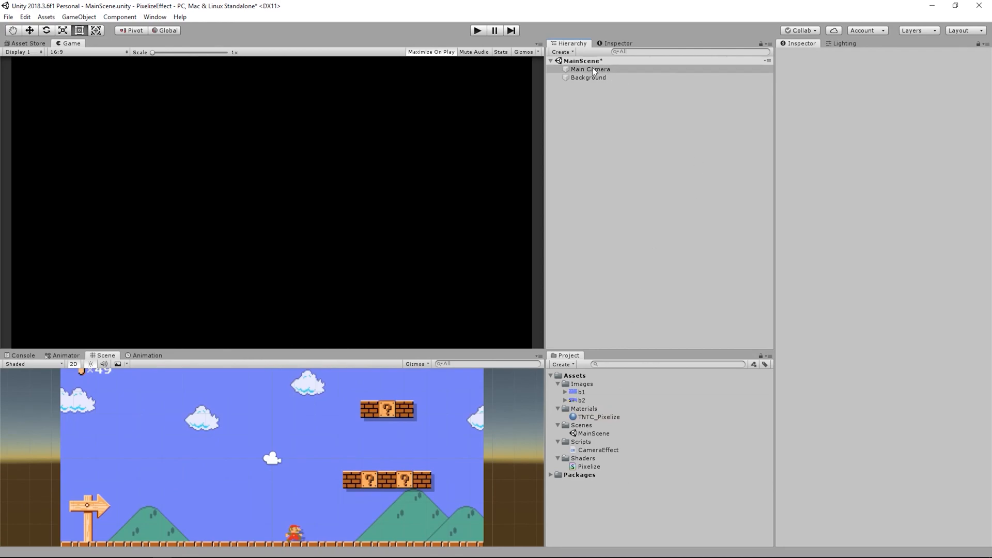
click(589, 69)
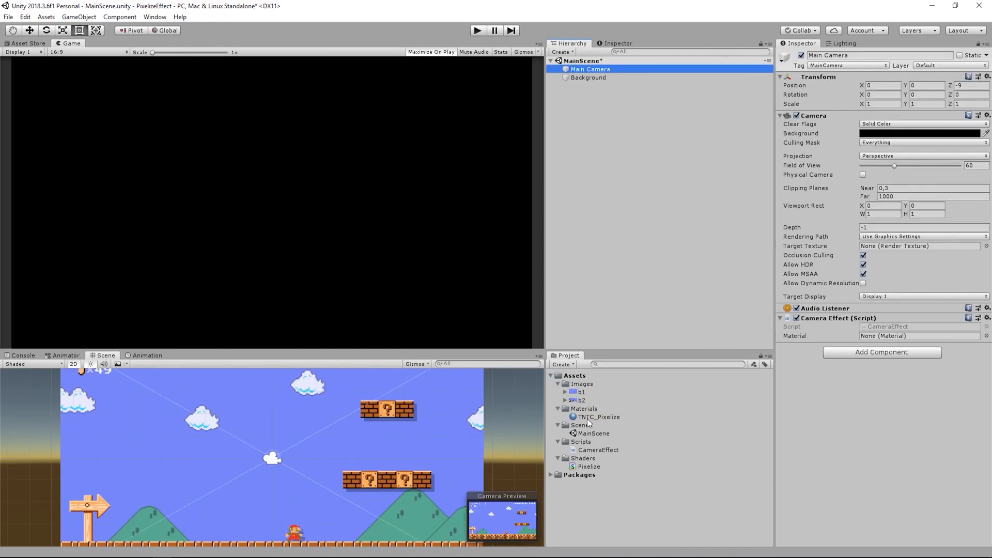
click(918, 335)
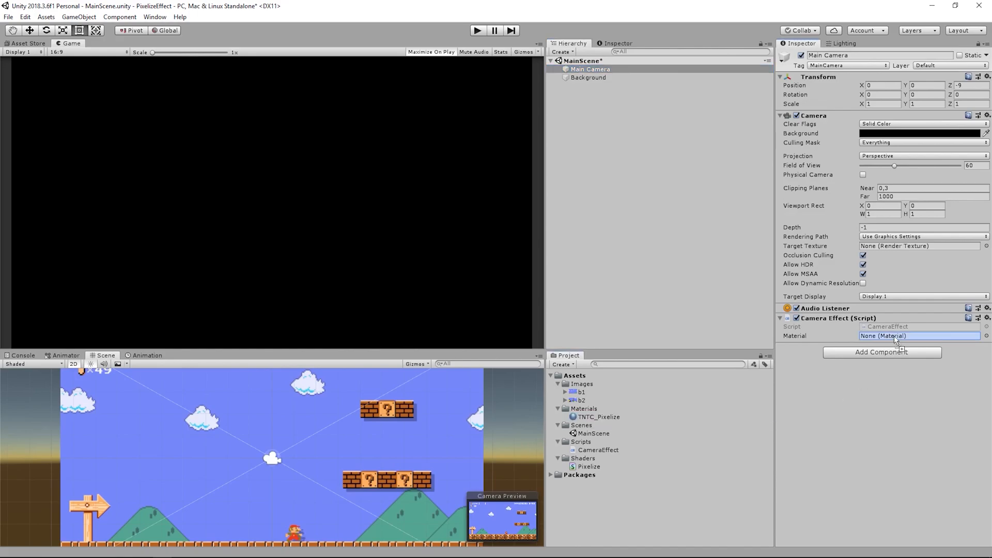
click(919, 336)
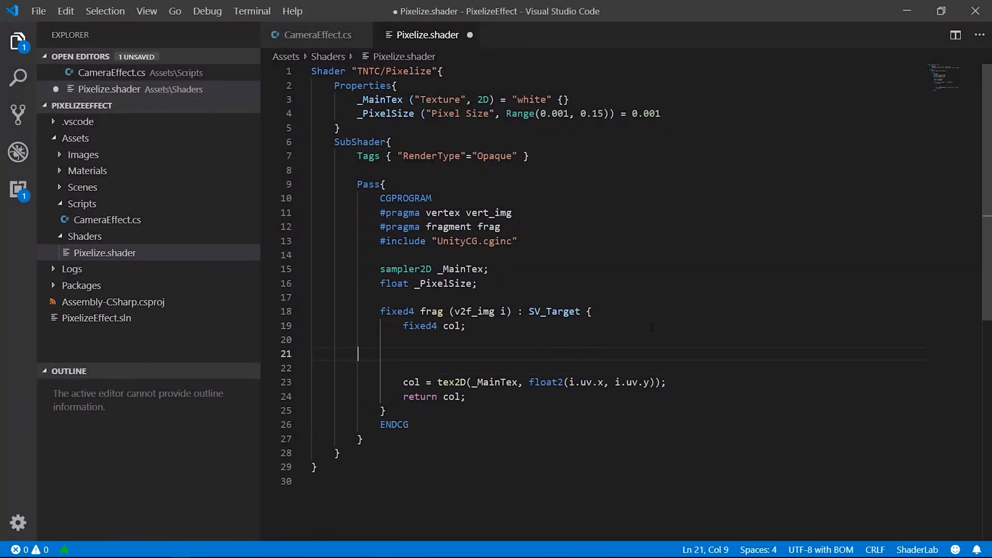
Compute ratioX and ratioy as (int)(i.uv/_PixelSize + 0.5) * _PixelSize to snap uv coordinates
text(float ratio)
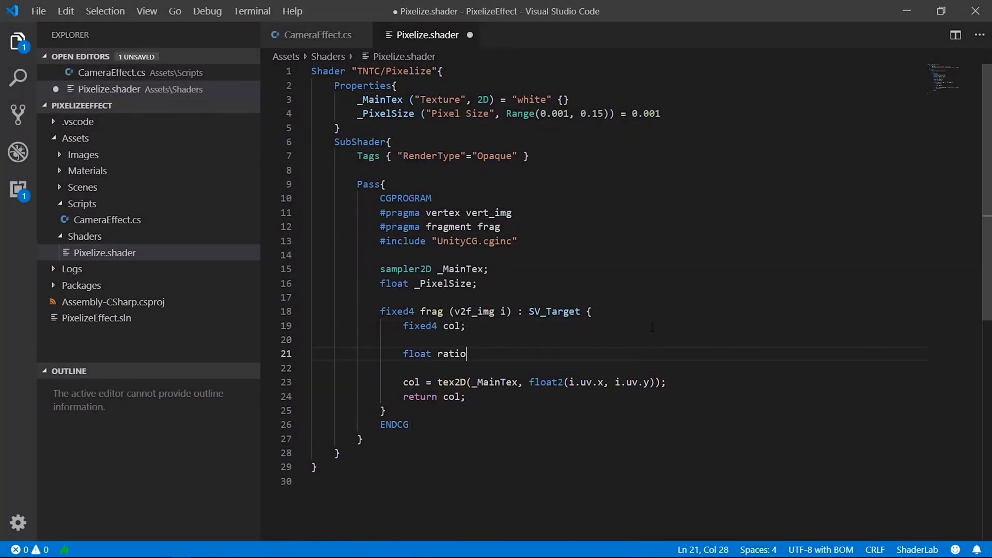
text(X = ()
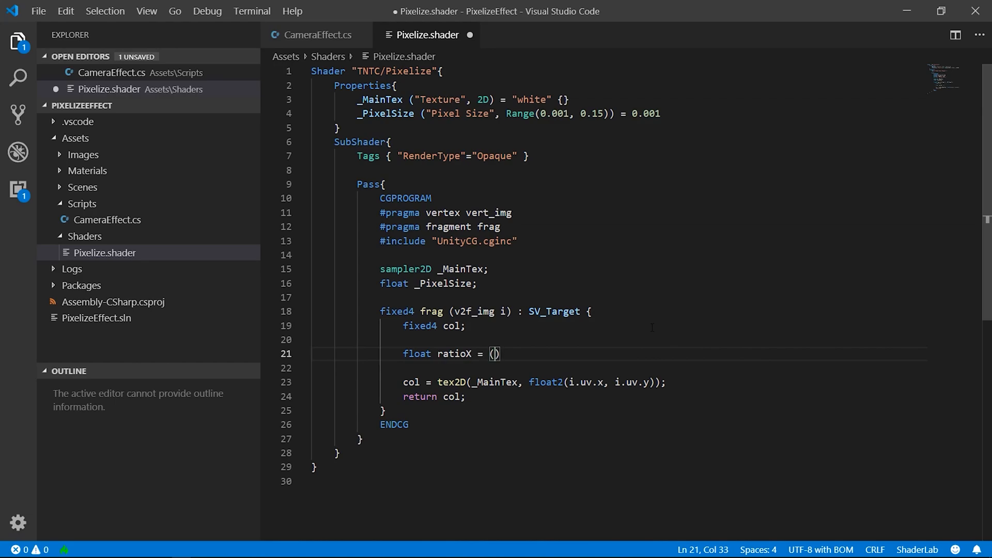
text(i.uv.x/_)
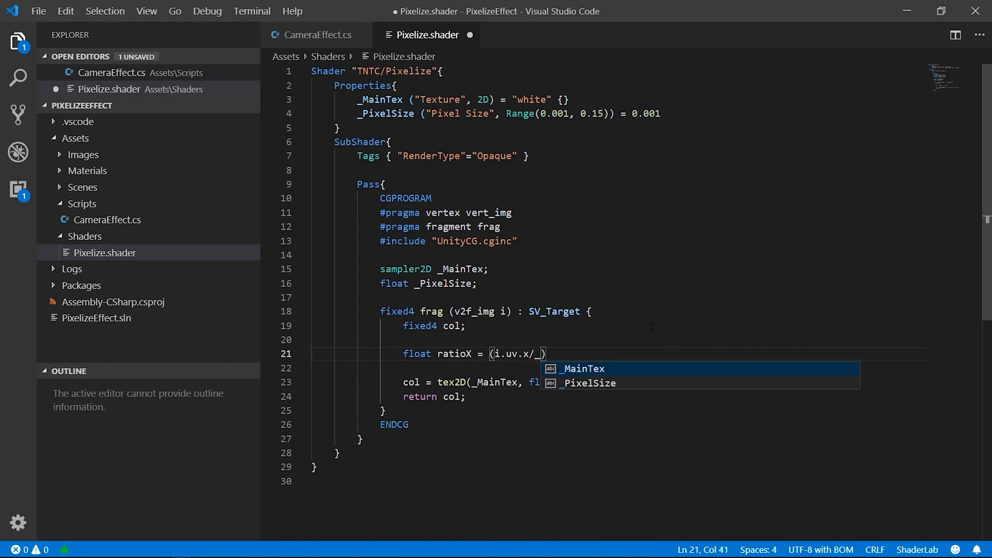
text(_PixelSize + 0.5)
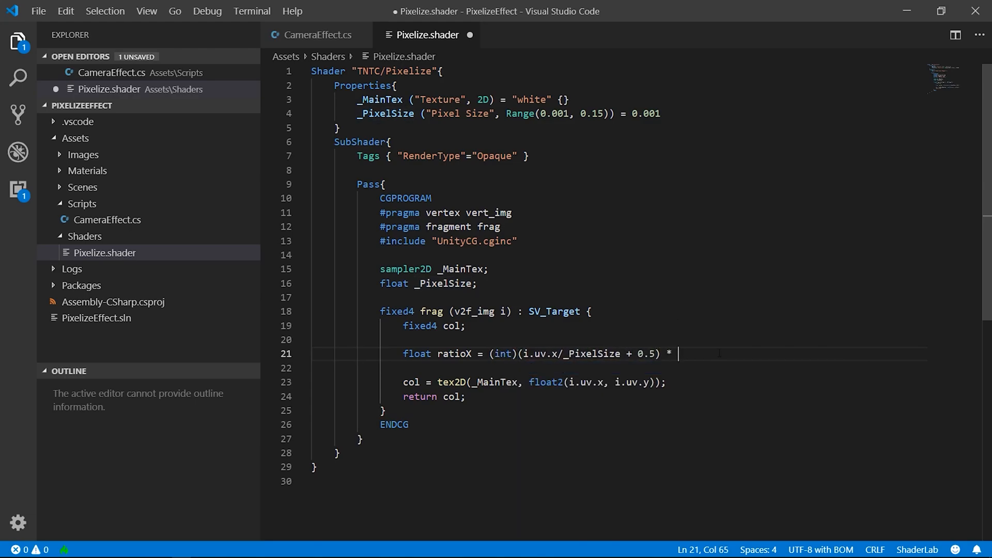
text(_PixelSize;)
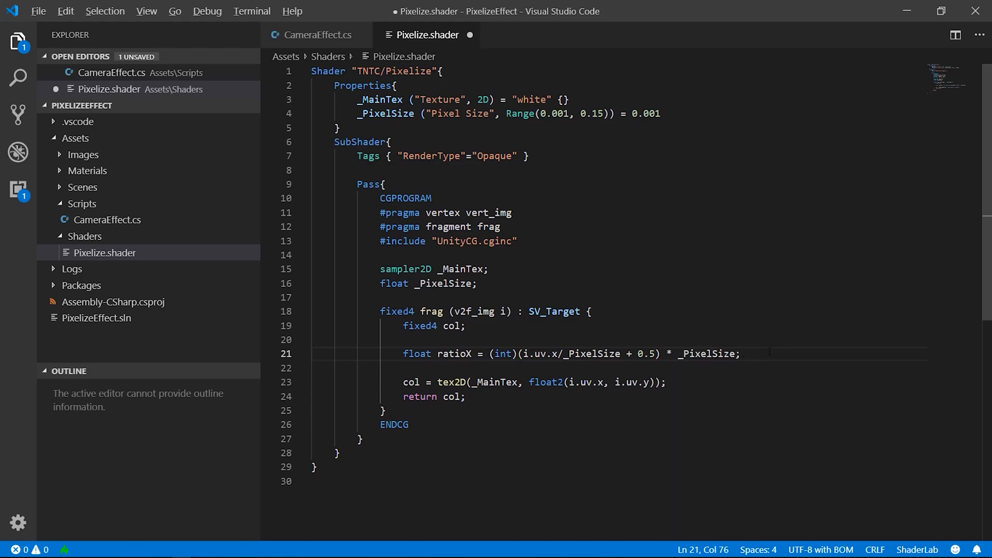
text(float ratioy = (int)(i.uv.x/_PixelSize + 0.5) * _PixelSize;)
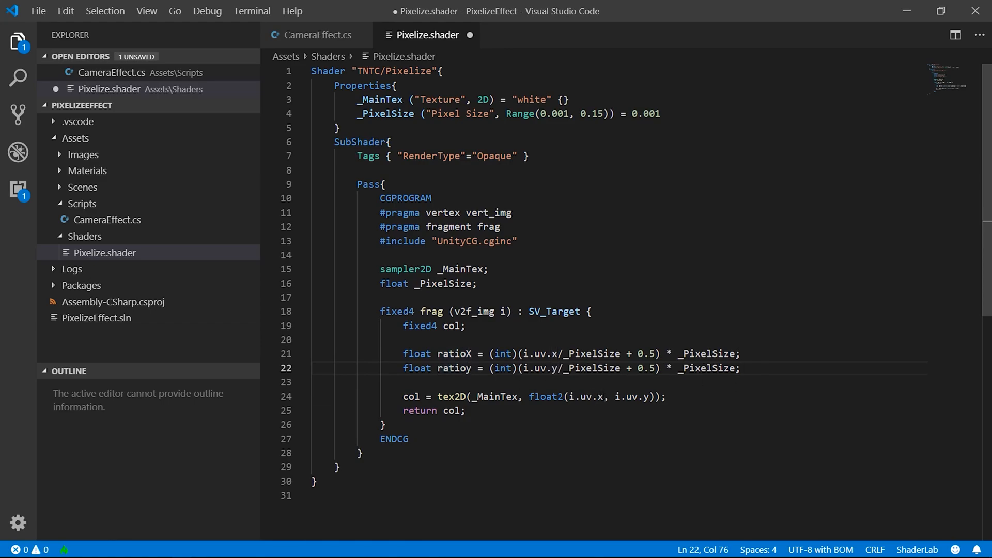
text(r)
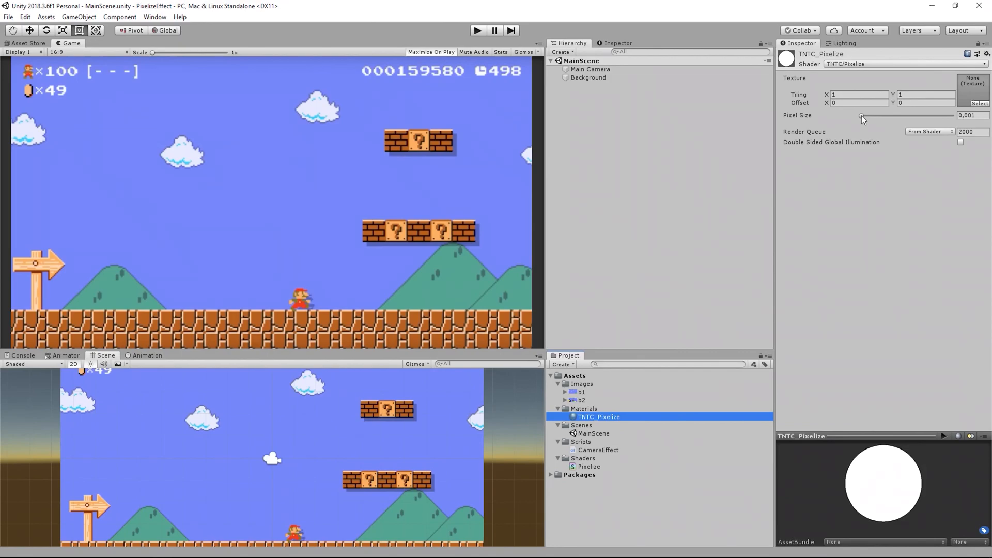
Slide Pixel Size between 0.001 and about 0.15 to preview the background turning blocky
drag(862, 115, 946, 115)
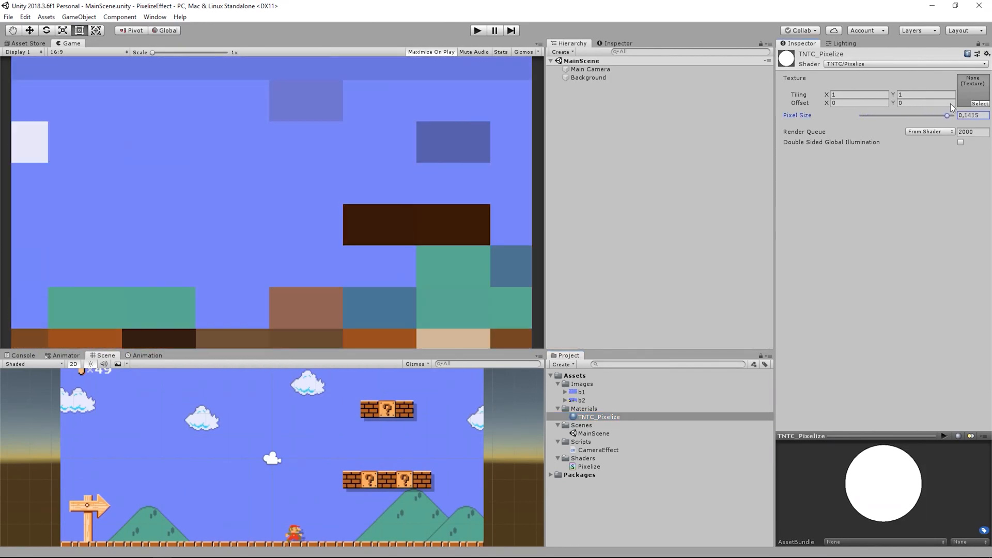
drag(947, 115, 858, 114)
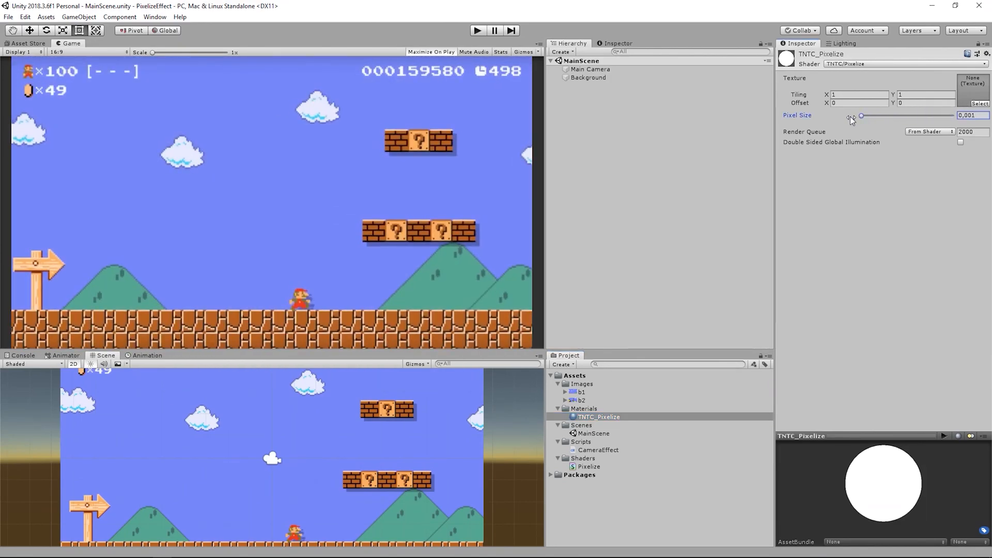
drag(861, 114, 951, 115)
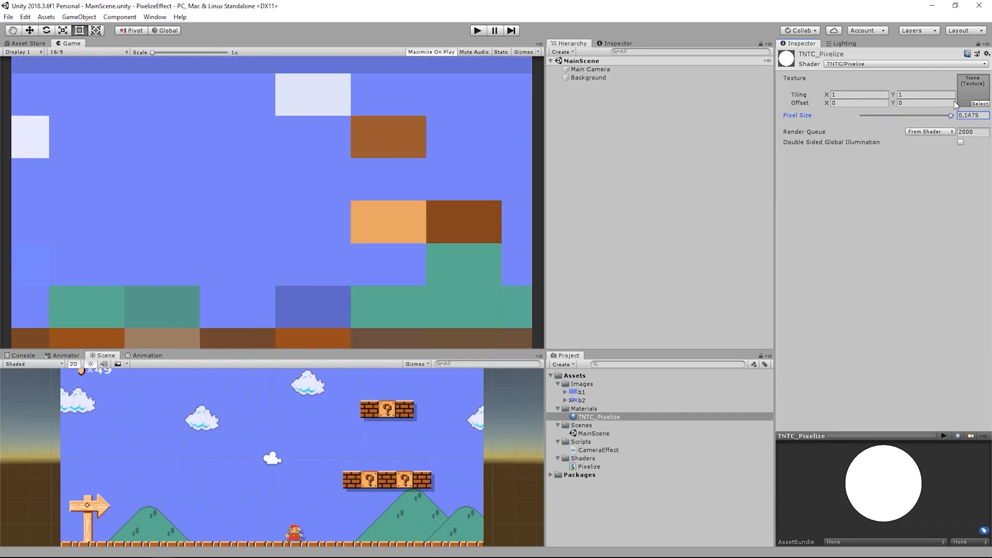
drag(951, 115, 861, 115)
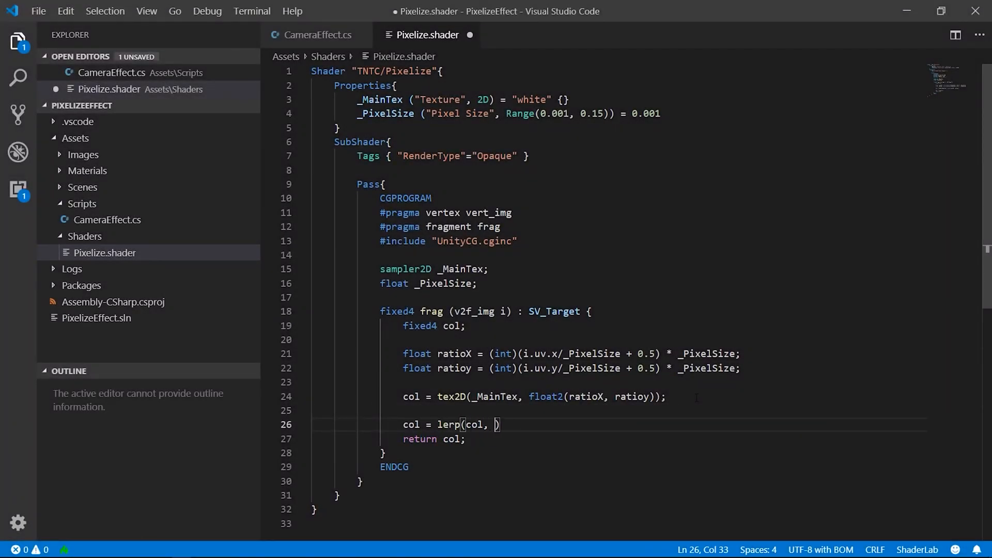
Lerp the sampled colour toward fixed4(0,0,0,0) by _PixelSize before returning
text(fixed4(0,0,0,0))
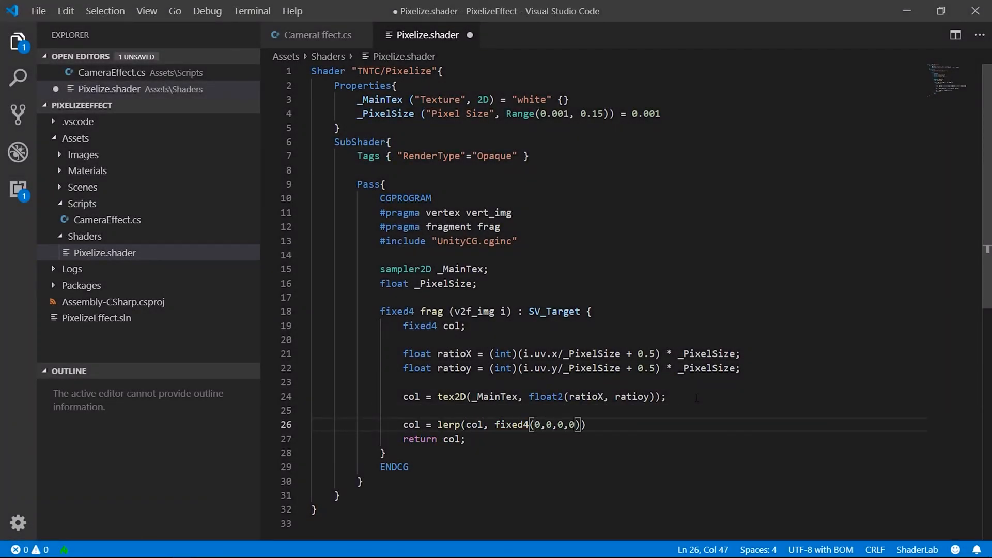
text(, _pi)
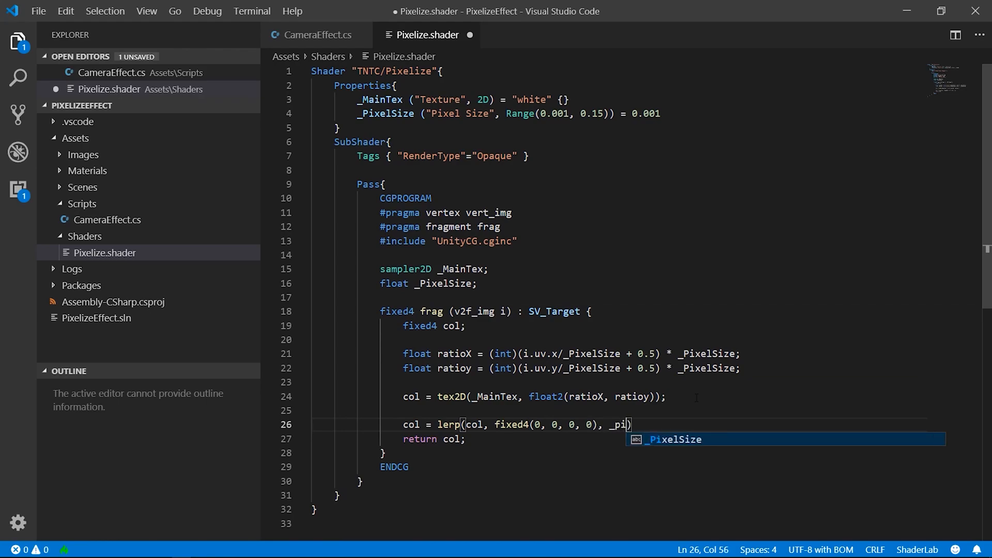
key(Tab)
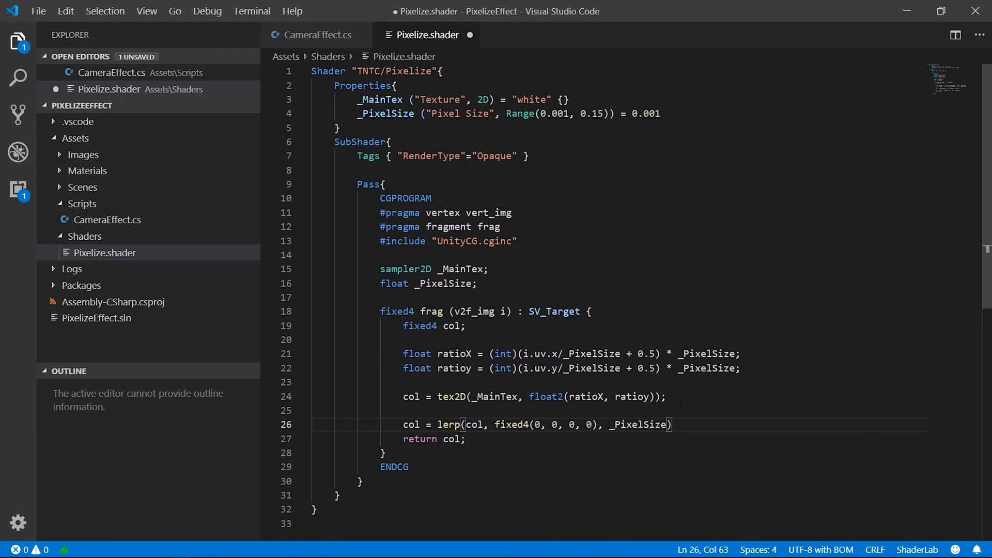
Add a _FadeScale ("Fade Scale", float) property to the shader
text(_FadeScale)
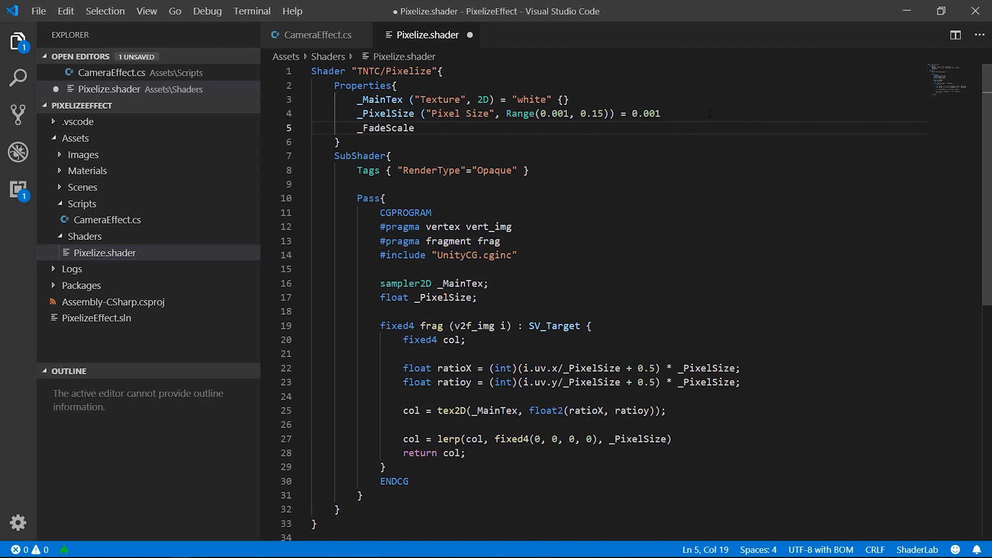
text(("Fade Scale",)
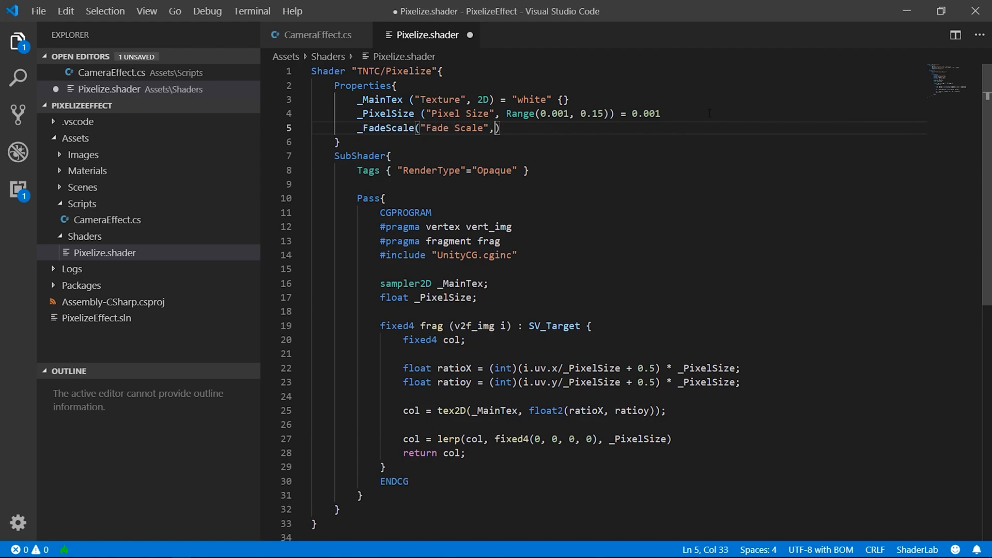
text(float) =)
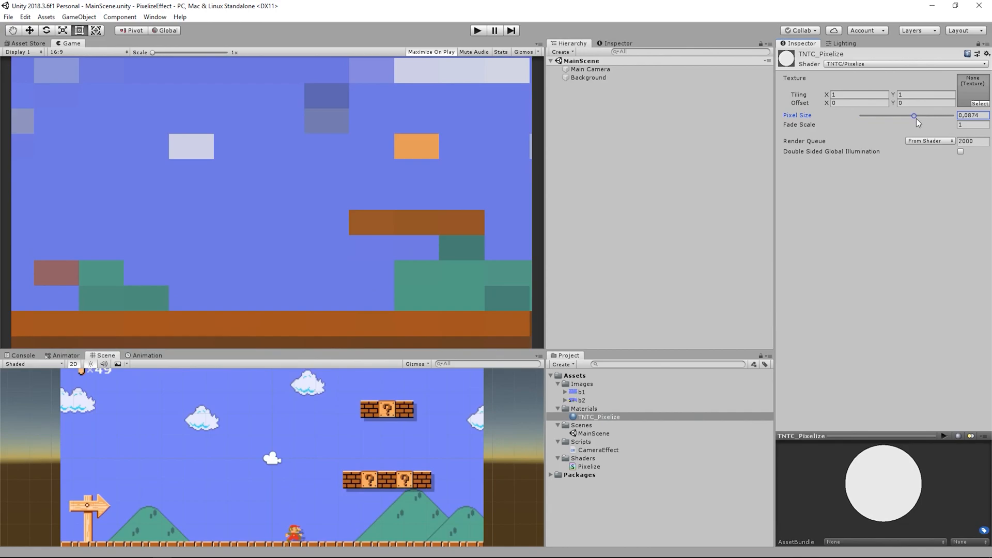
Vary Pixel Size on the material to preview the background darkening as it pixelates
drag(912, 114, 860, 115)
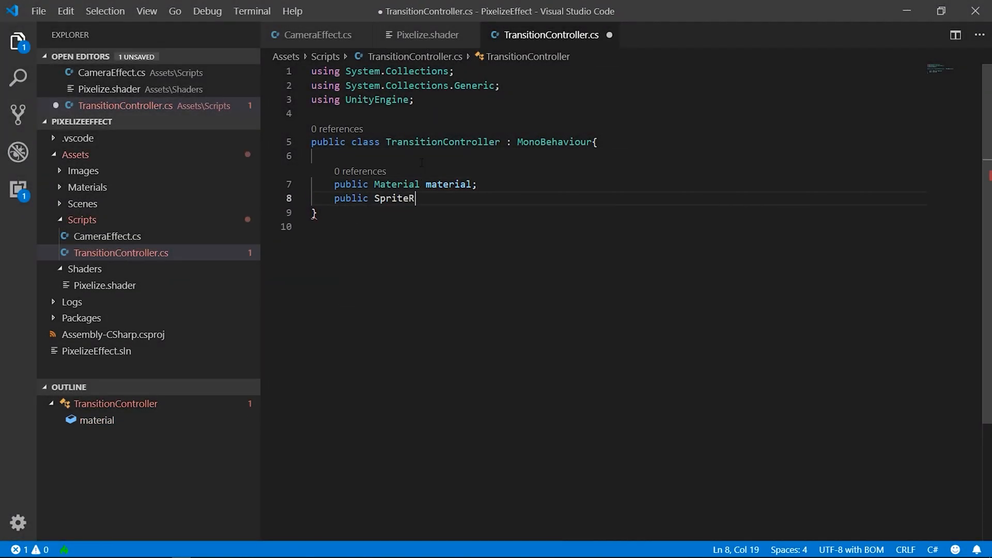
Declare the SpriteRenderer background, a bool flag and float minSize = 0.001f fields
text(enderer background;)
text(if(Input)
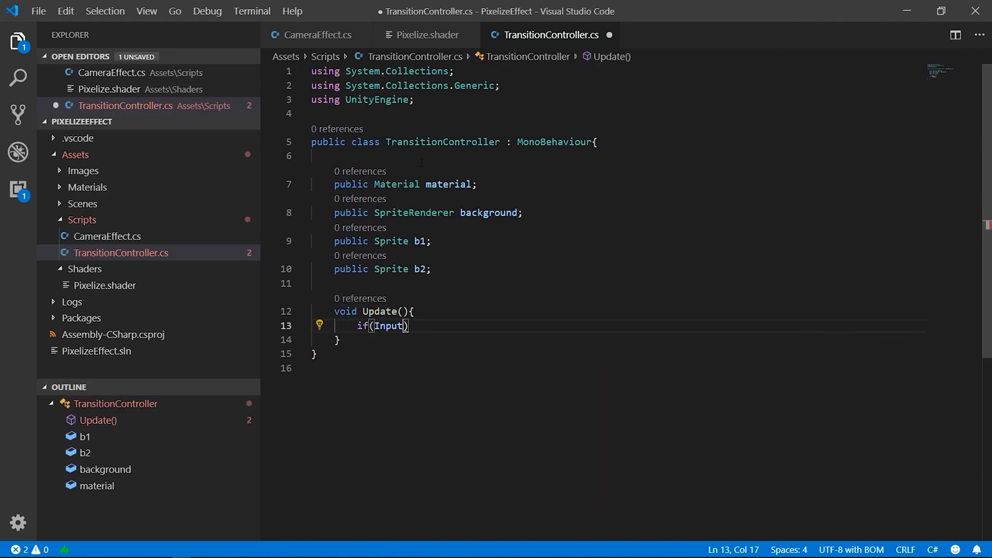
text(bool started = false;)
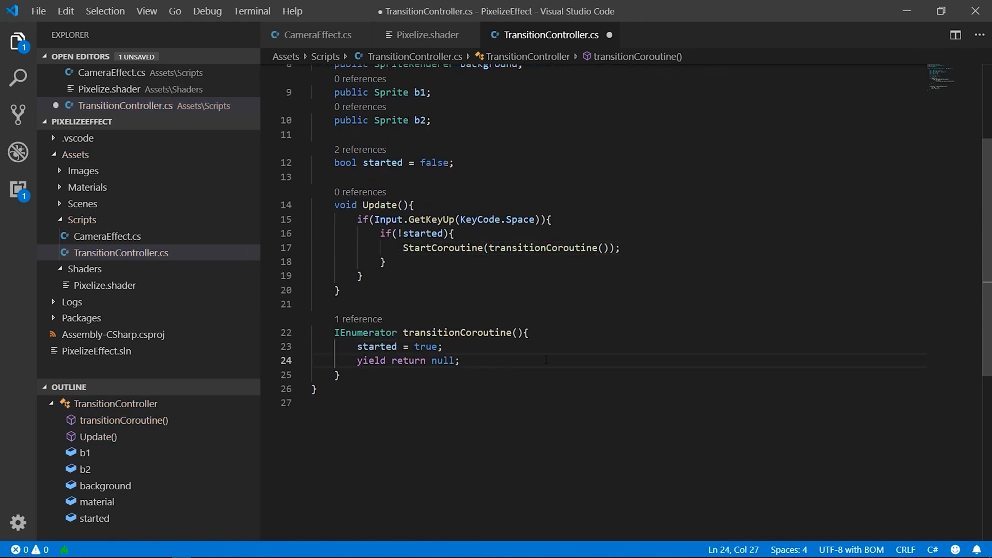
text(float minSize = 0.)
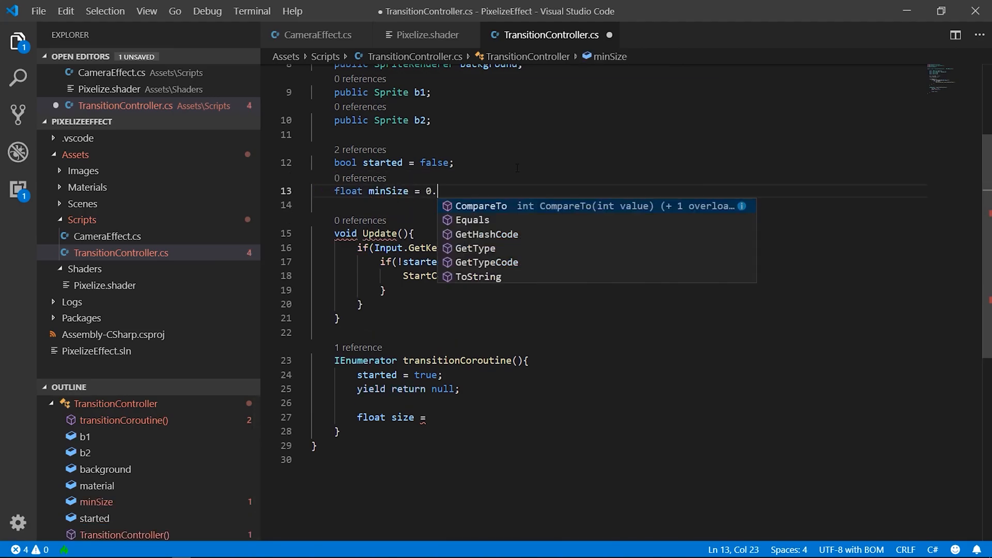
text(001f;)
click(629, 416)
text( minSize;)
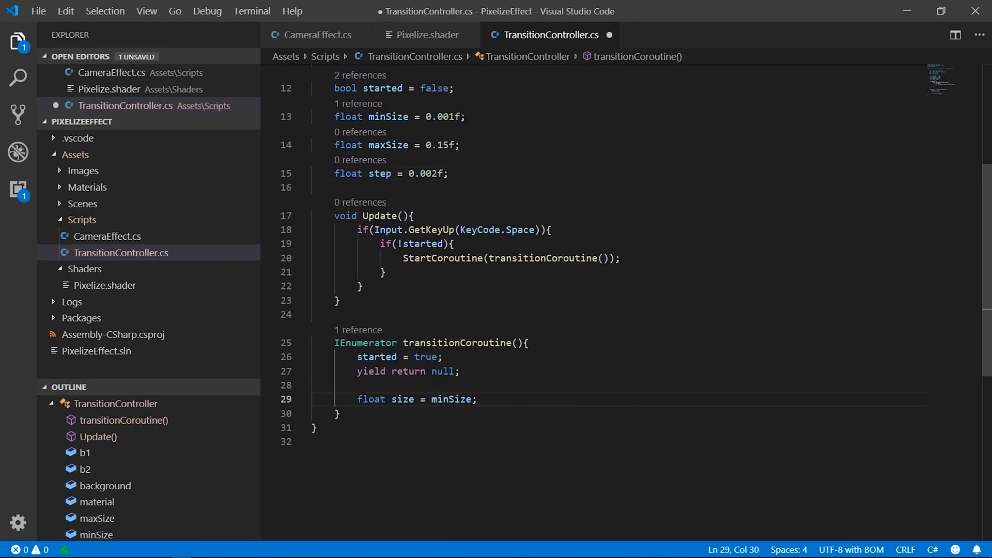
Write the coroutine's while(size < maxSize) loop with pixelSize string and 0.02s WaitForSeconds yields
text(while(size < maxSize){)
text(material.SetFl)
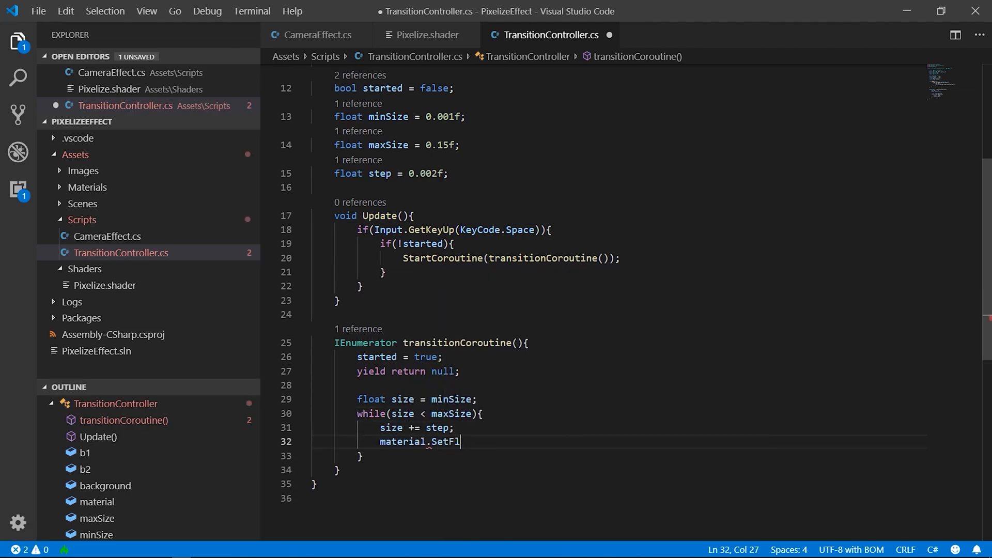
text(string pixelSize = "";)
text(oat(pixelSize, size);)
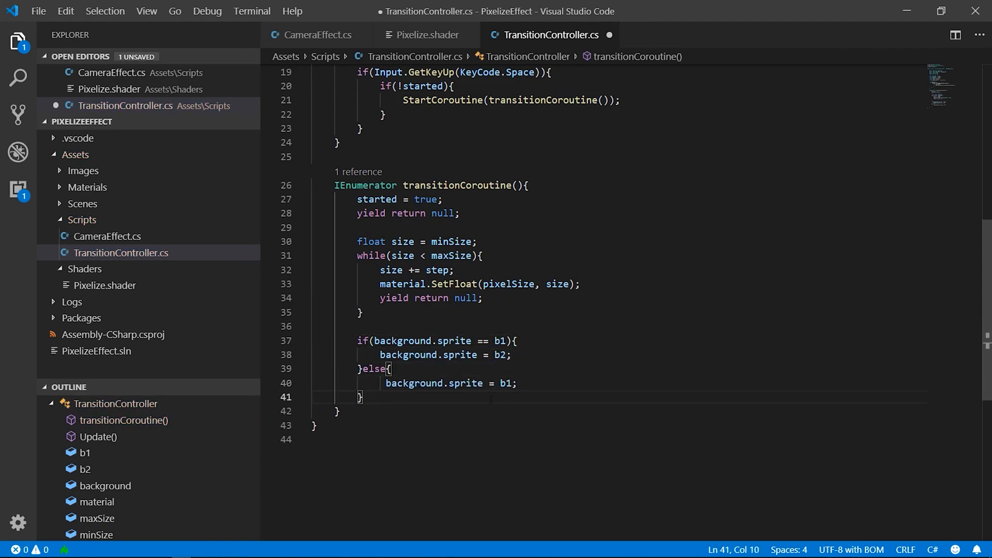
text(yield return new WaitForSeconds(0.02f);)
text(started = false;)
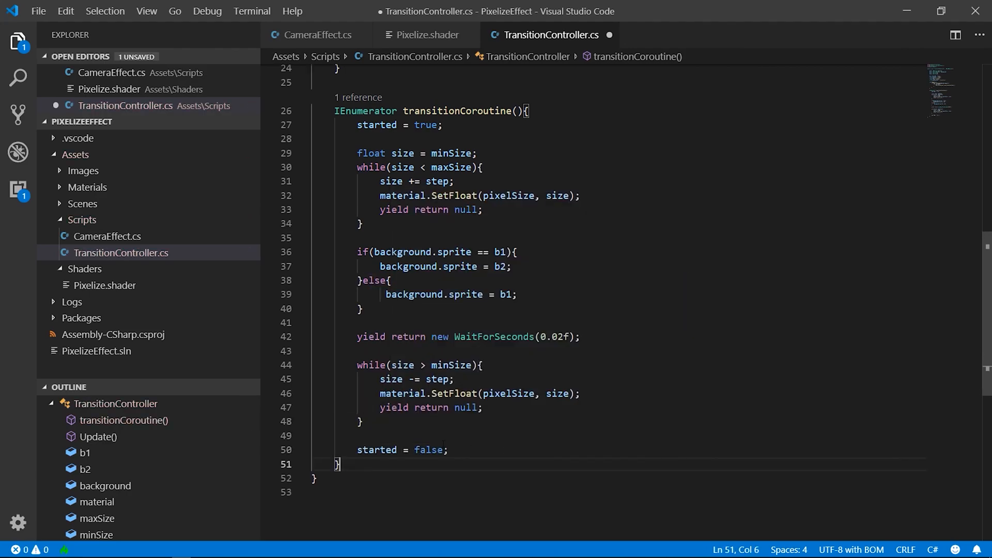
Add resetTransition() calling material.SetFloat(pixelSize, ...) and invoke it from Start()
text(void resetTransition(){})
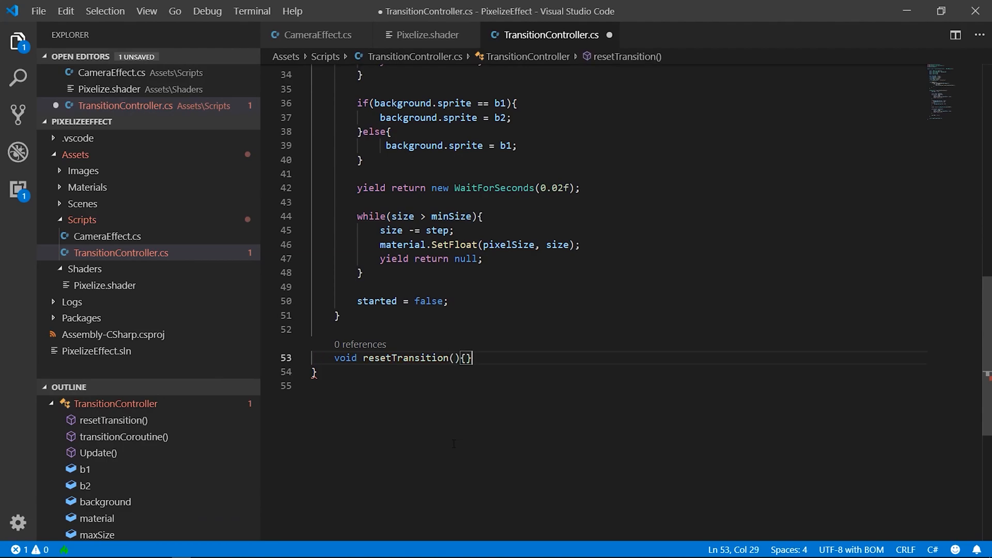
text(material.SetFloat(pixelSize, size);)
text(void Start(){)
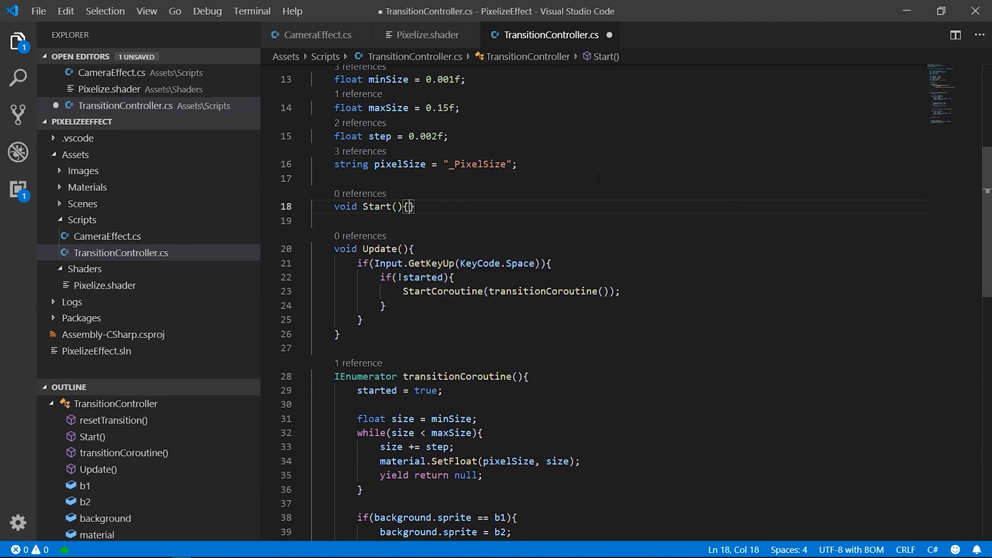
text(resetTransition();)
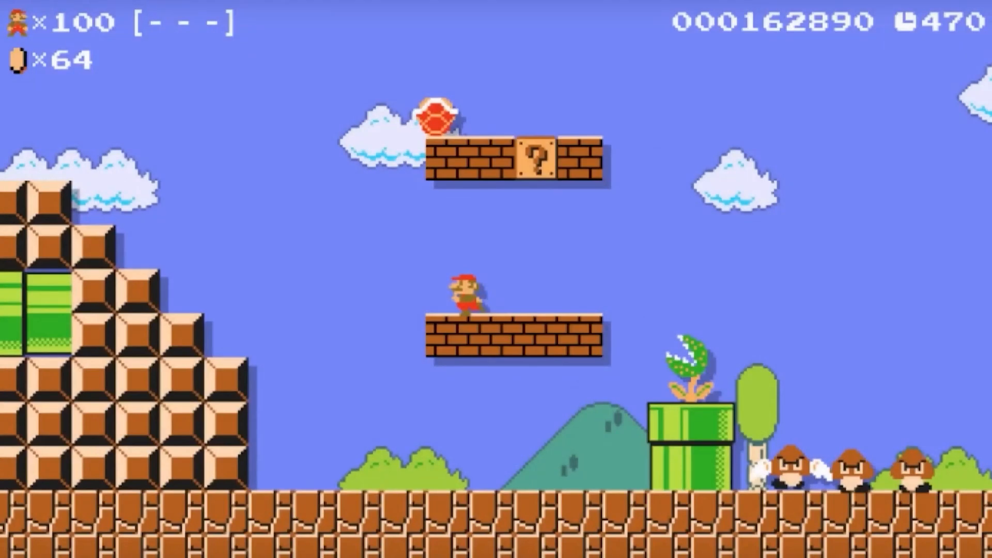
Shift the Unity view while the played scene swaps the Mario background to the other level image
scroll(right, 3)
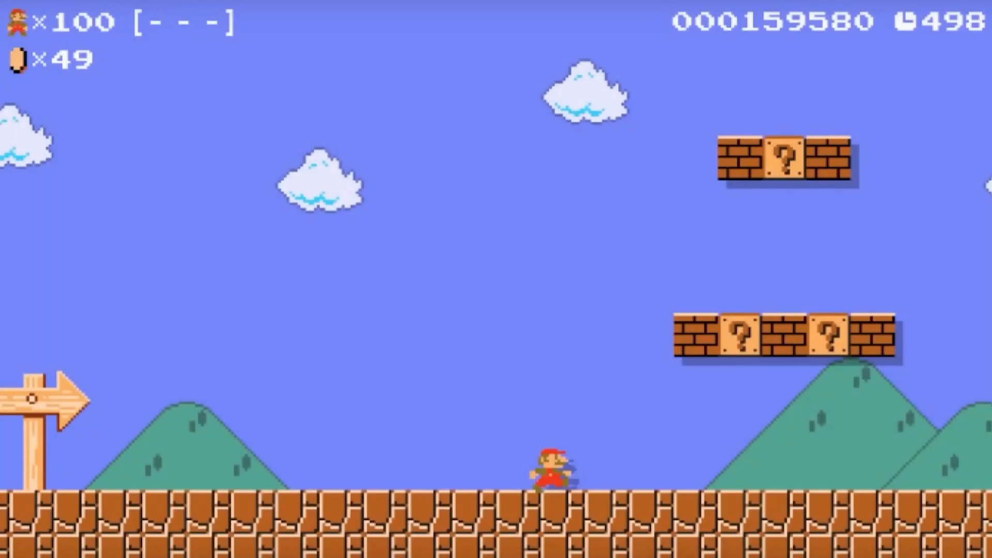